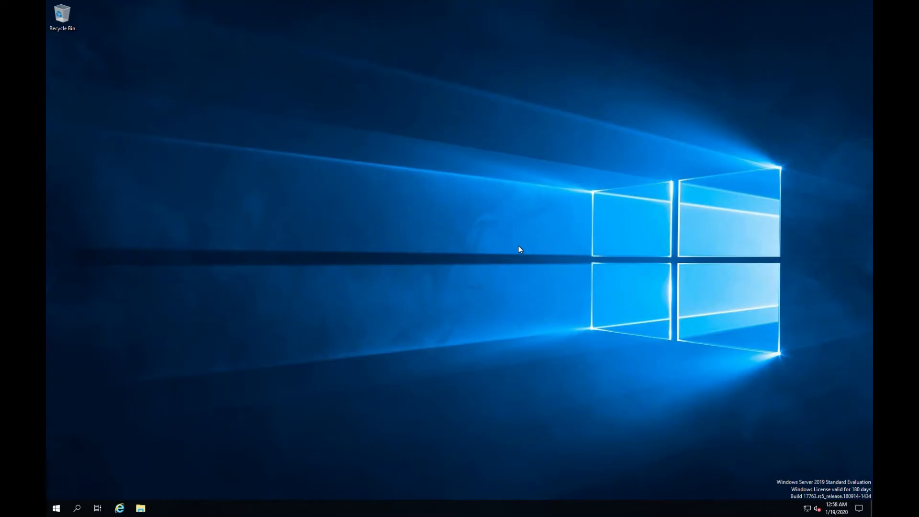
{"action": "mouse_move", "coordinate": [48, 427]}
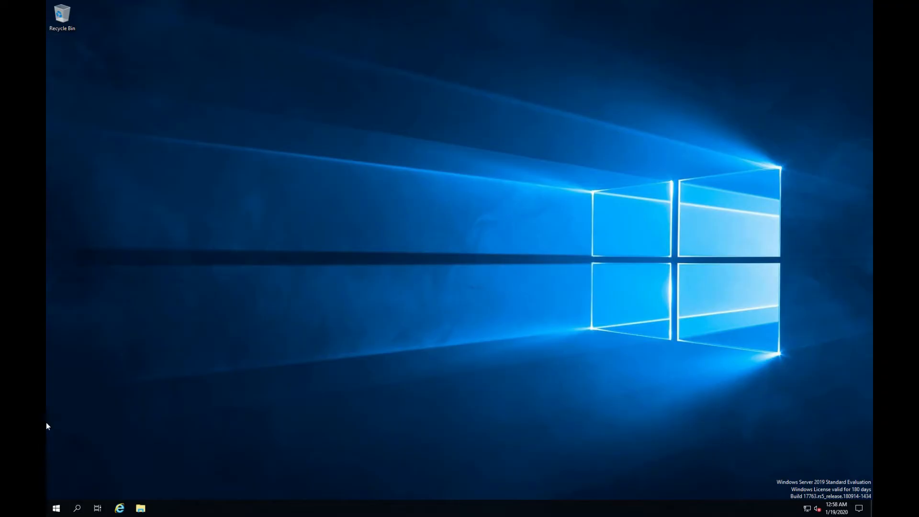
{"action": "mouse_move", "coordinate": [57, 508]}
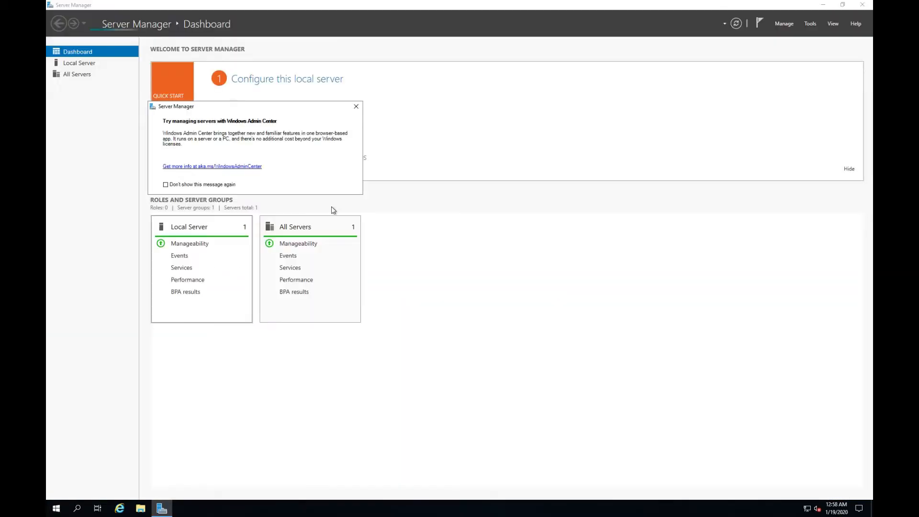
Step: Dismiss the Admin Center notice and select the Print and Document Services role
{"action": "left_click", "coordinate": [356, 107]}
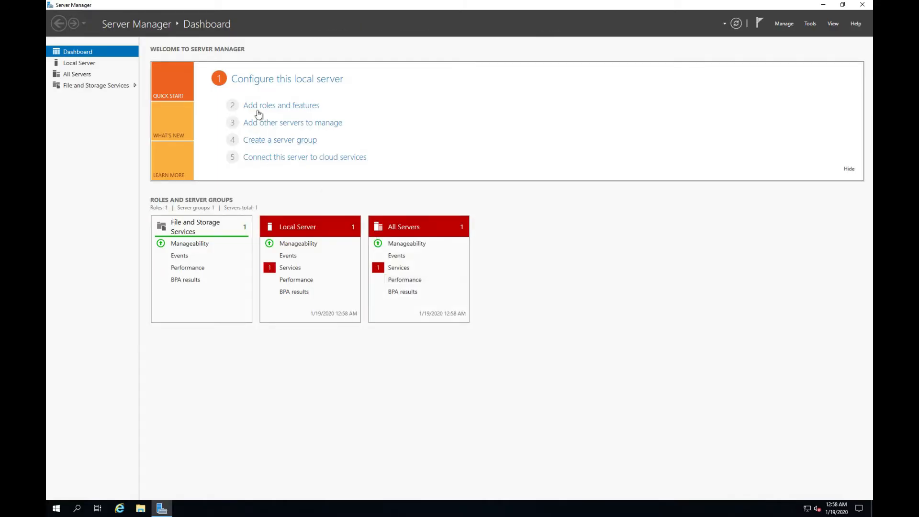
{"action": "left_click", "coordinate": [281, 105]}
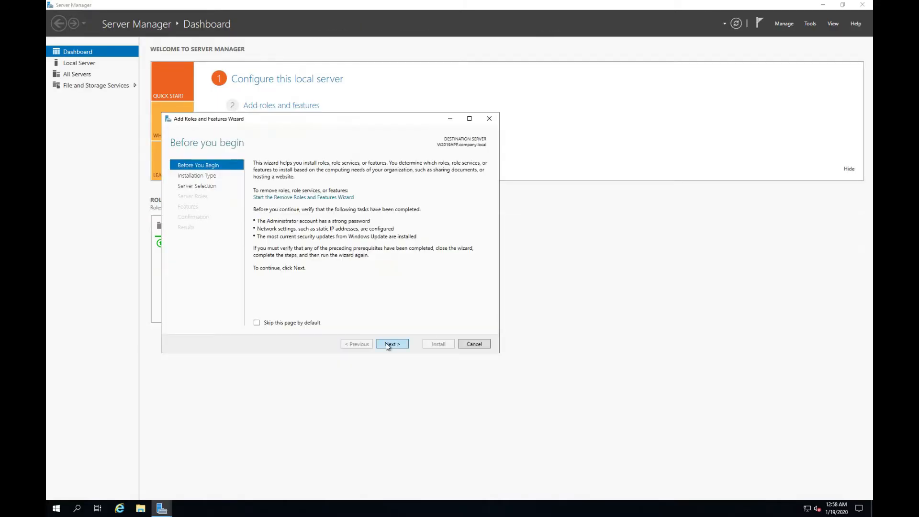
{"action": "left_click", "coordinate": [392, 344]}
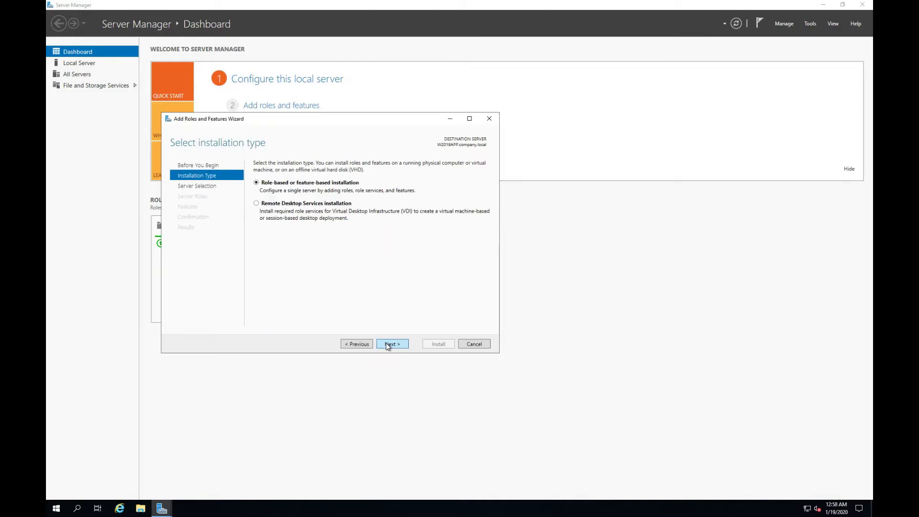
{"action": "left_click", "coordinate": [392, 344]}
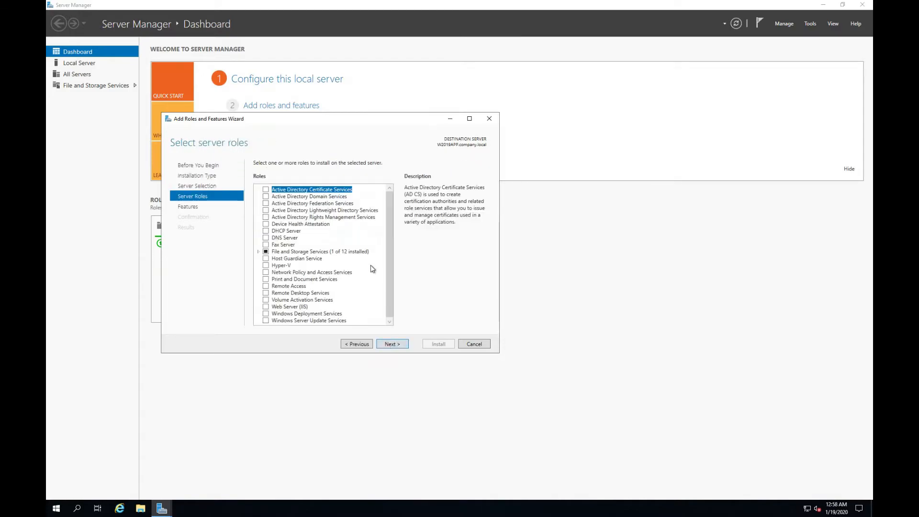
{"action": "left_click", "coordinate": [266, 279]}
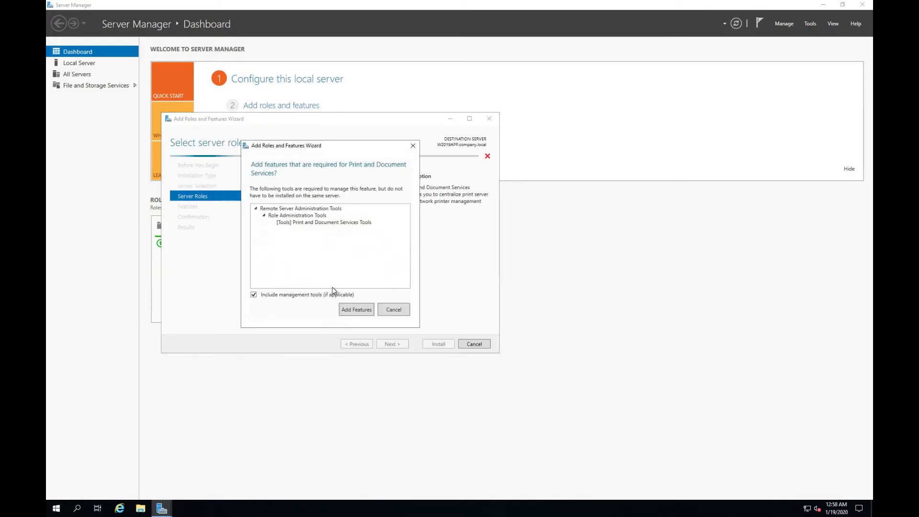
{"action": "mouse_move", "coordinate": [357, 301]}
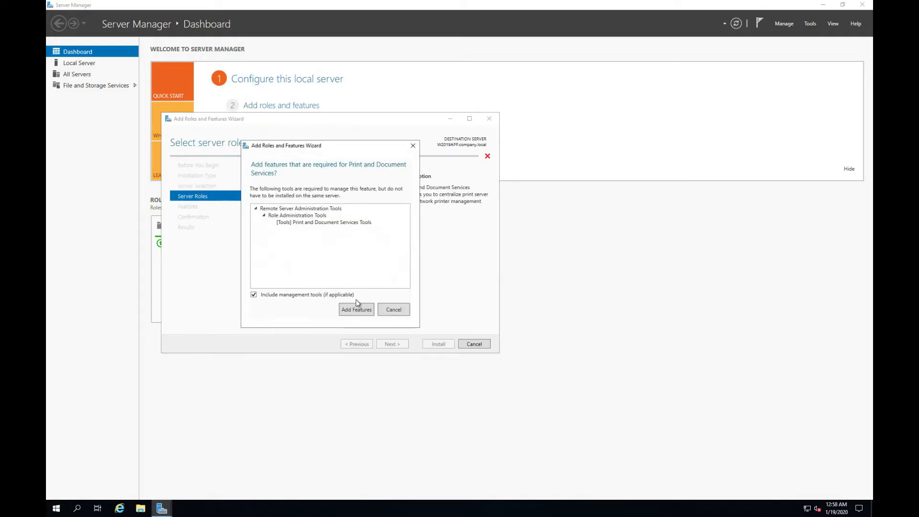
Step: Add the print management tools, keep Print Server, and install the role
{"action": "left_click", "coordinate": [357, 309]}
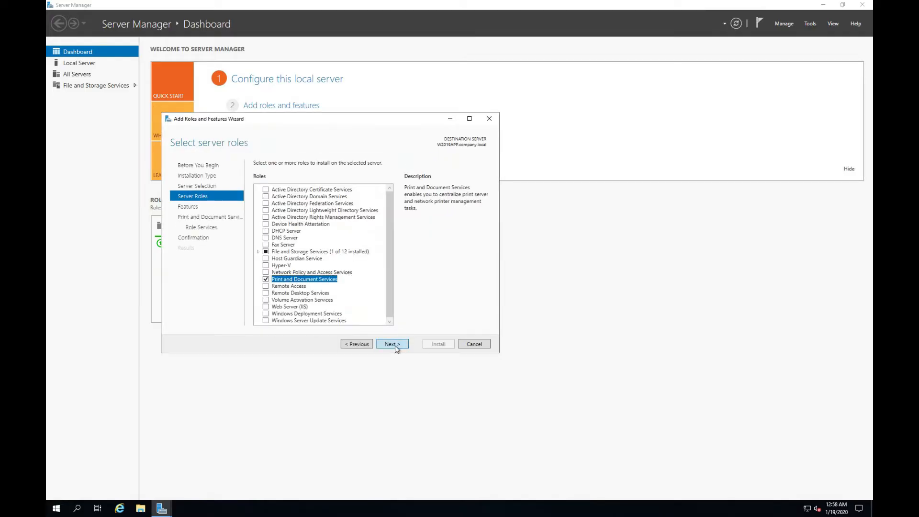
{"action": "left_click", "coordinate": [393, 343]}
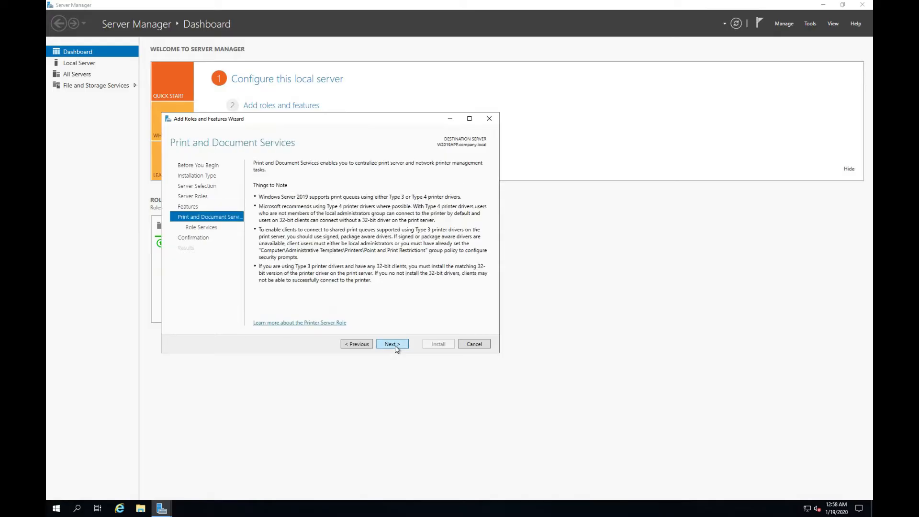
{"action": "left_click", "coordinate": [392, 344]}
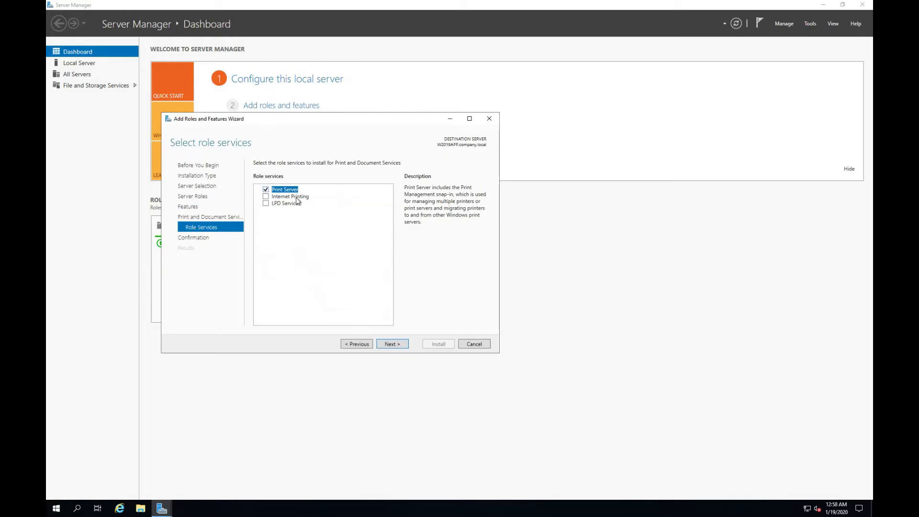
{"action": "left_click", "coordinate": [392, 344]}
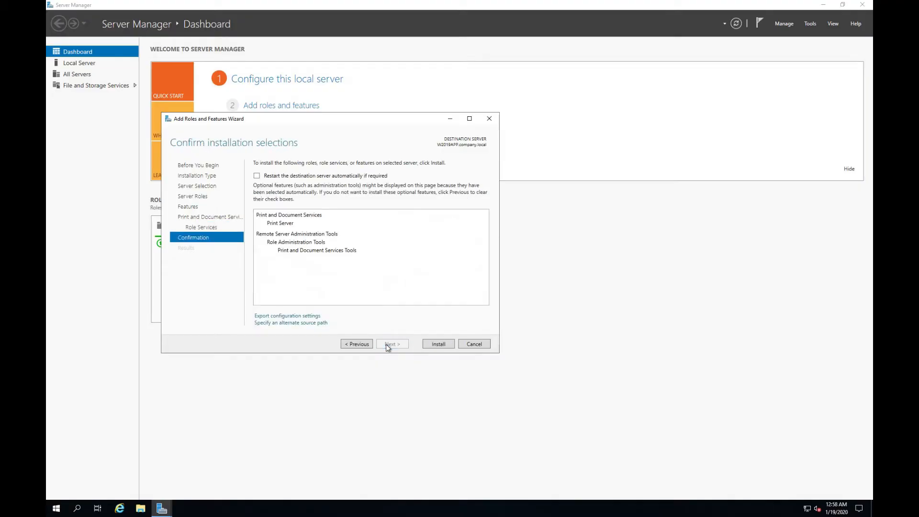
{"action": "left_click", "coordinate": [438, 344]}
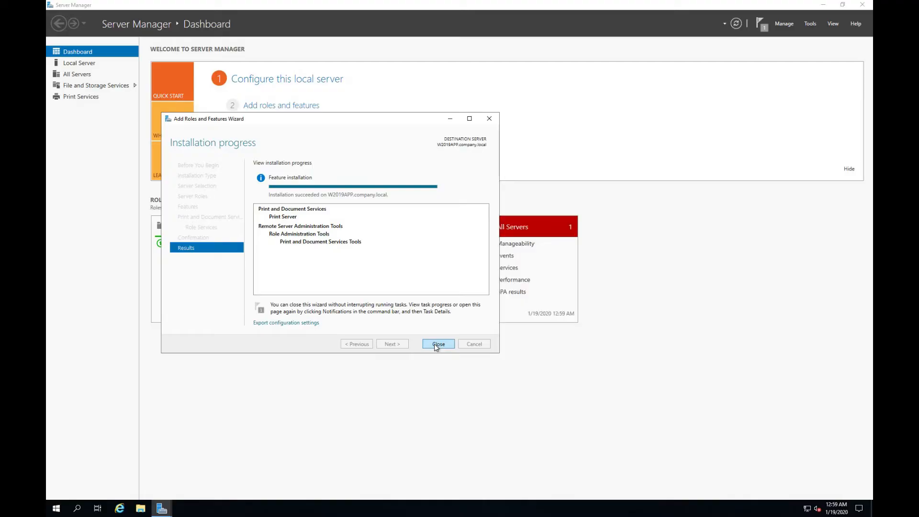
{"action": "left_click", "coordinate": [438, 344]}
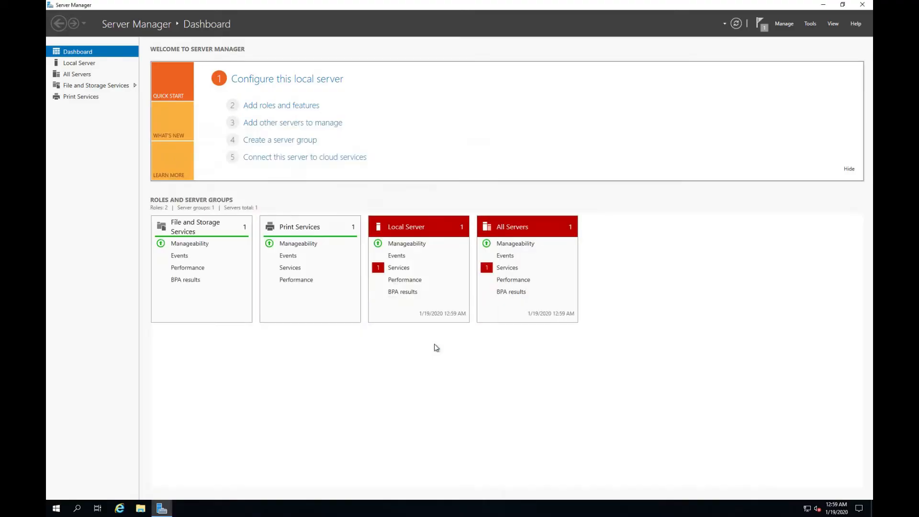
{"action": "mouse_move", "coordinate": [787, 30]}
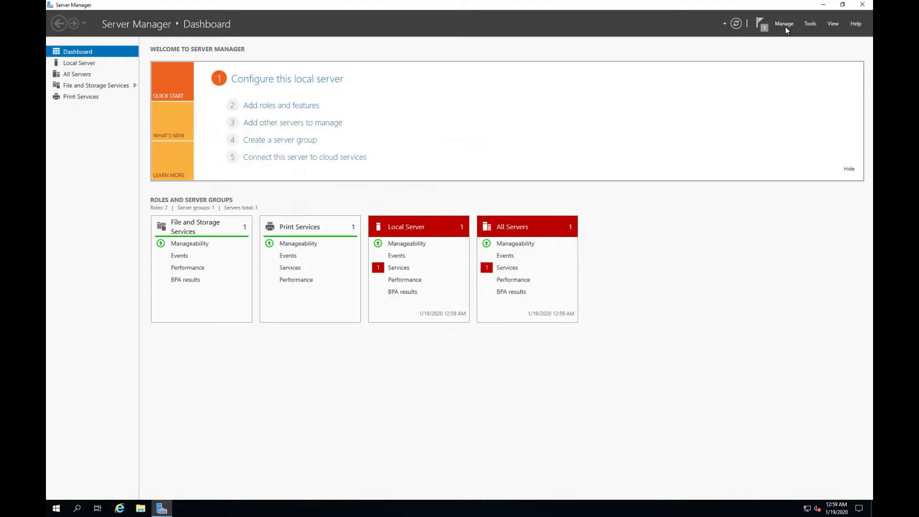
Step: Dismiss the installation notification and launch Print Management from the Tools menu
{"action": "left_click", "coordinate": [811, 23]}
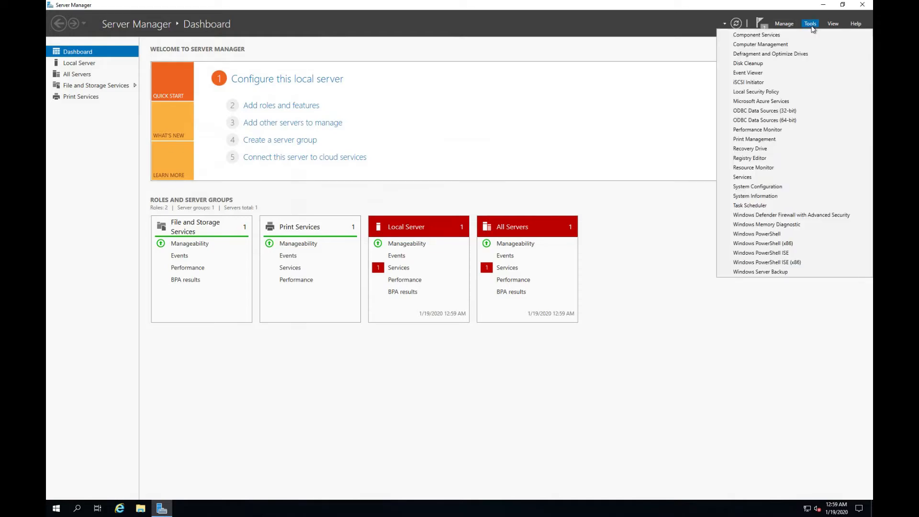
{"action": "left_click", "coordinate": [783, 23]}
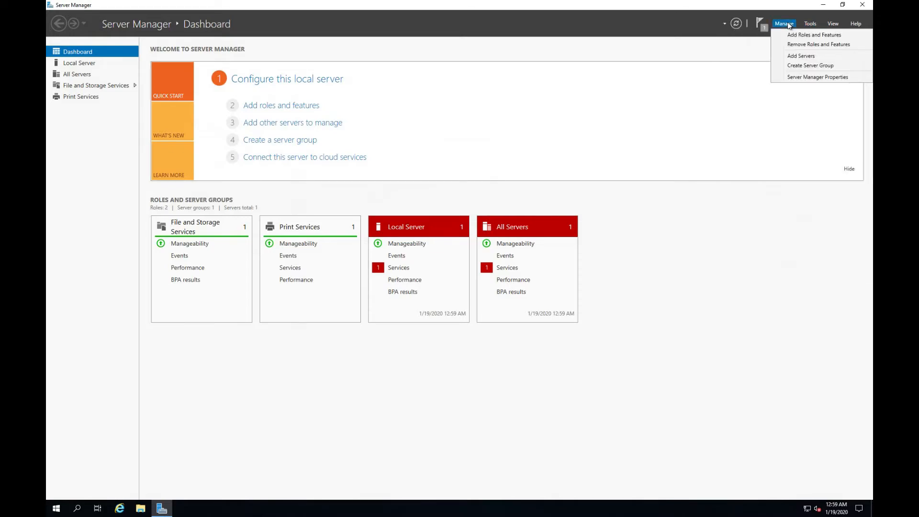
{"action": "left_click", "coordinate": [761, 23]}
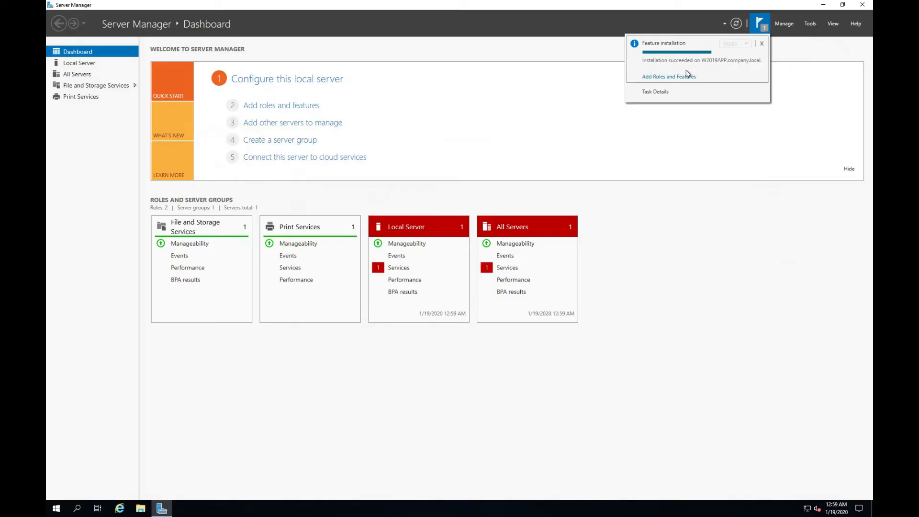
{"action": "left_click", "coordinate": [762, 43]}
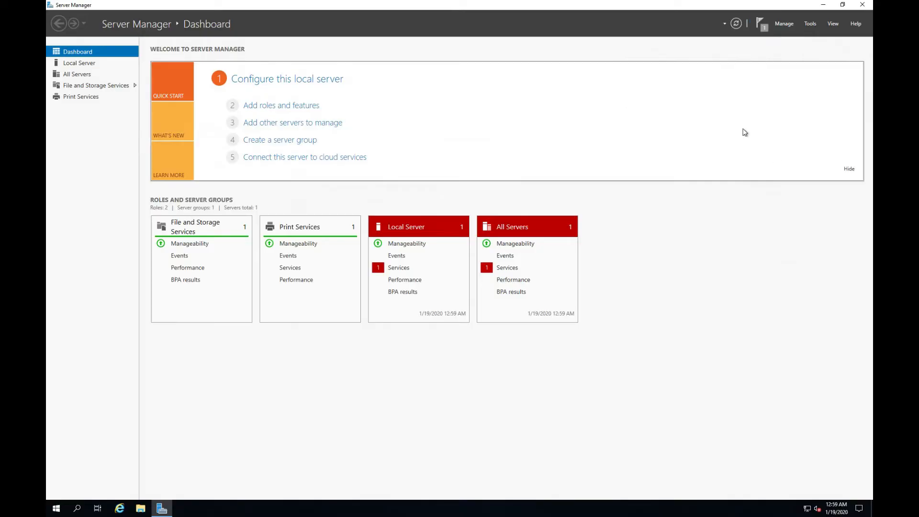
{"action": "left_click", "coordinate": [809, 23]}
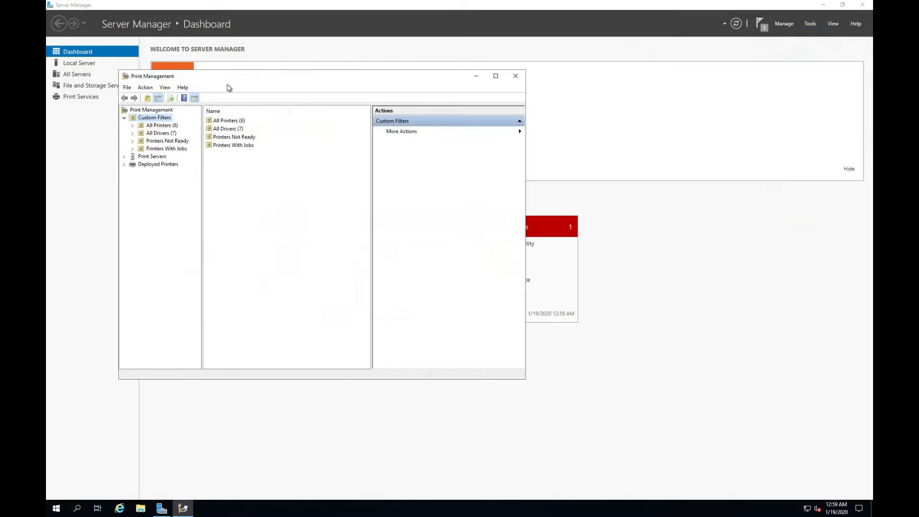
Step: Maximize Print Management, widen the tree, and show Printers under Print Servers > W2019APP
{"action": "left_click", "coordinate": [496, 76]}
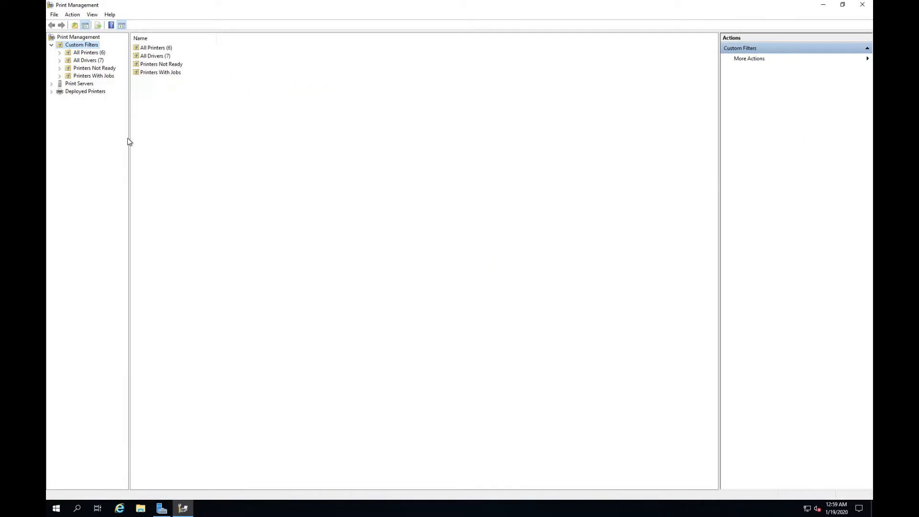
{"action": "left_click_drag", "start_coordinate": [130, 142], "coordinate": [172, 142]}
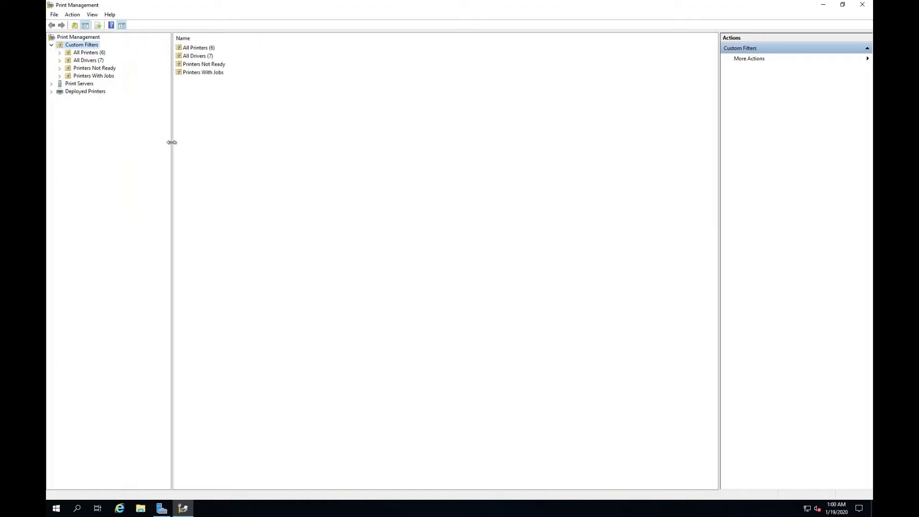
{"action": "left_click", "coordinate": [80, 83]}
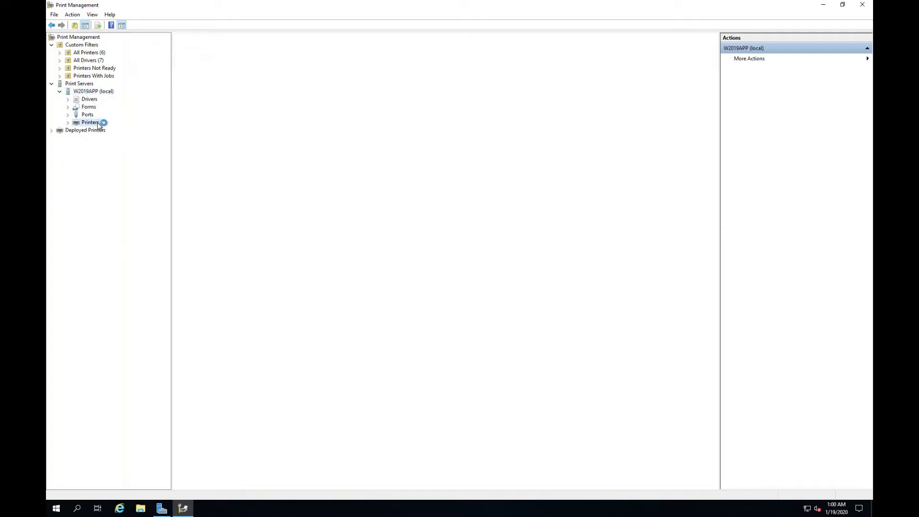
{"action": "left_click", "coordinate": [89, 122]}
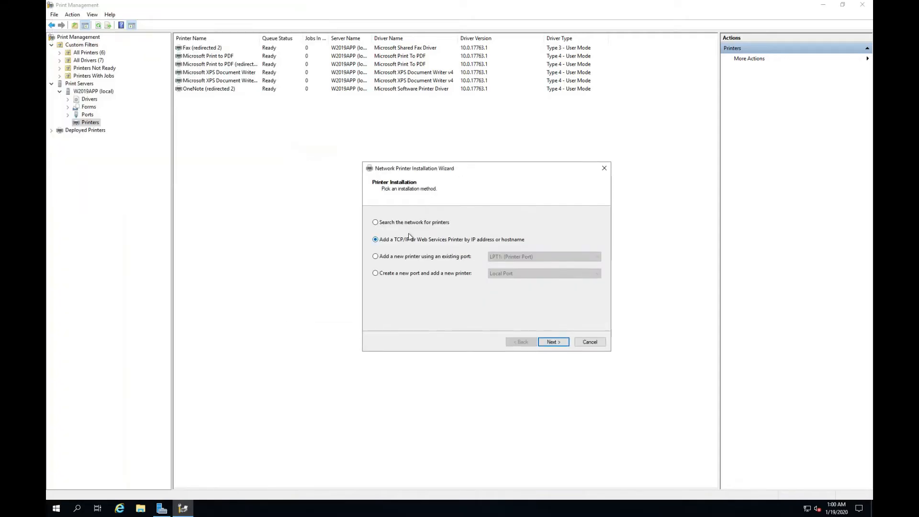
Step: Enter 192.168.1.80 as a TCP/IP device address in the printer wizard and continue
{"action": "left_click", "coordinate": [553, 341]}
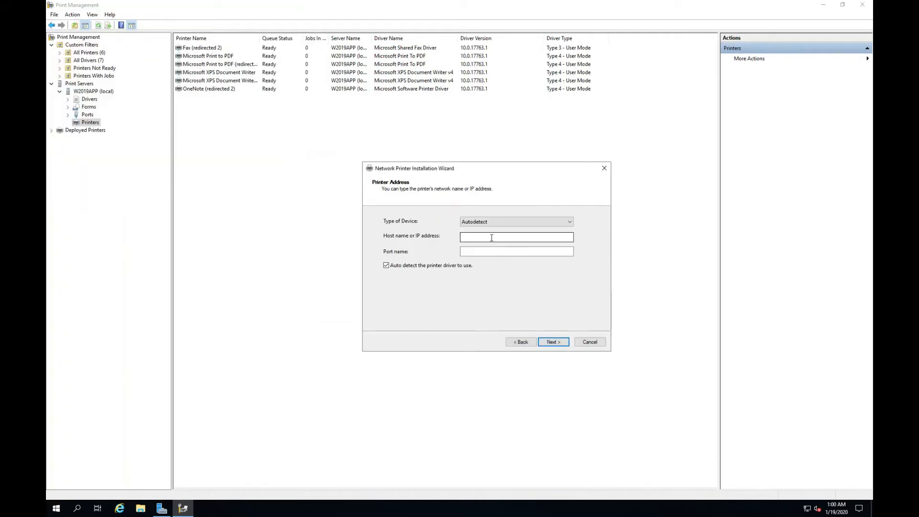
{"action": "left_click", "coordinate": [492, 237]}
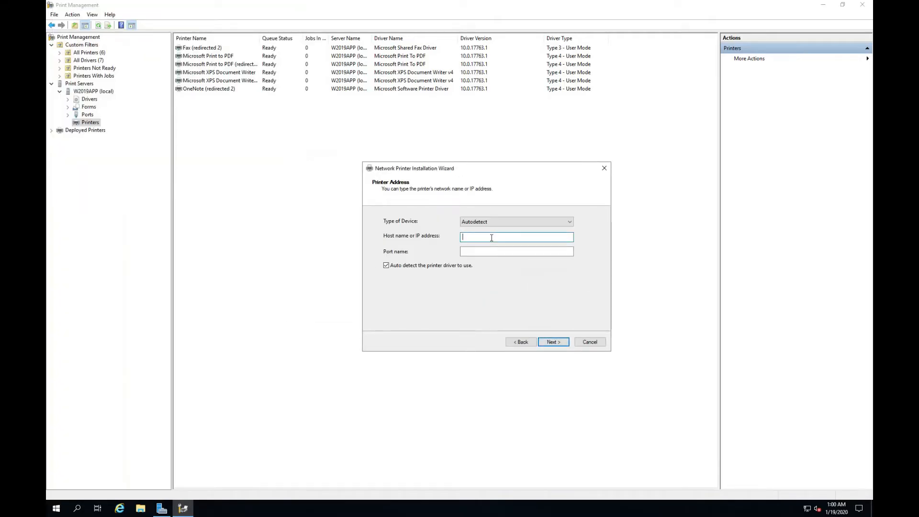
{"action": "type", "text": "1921"}
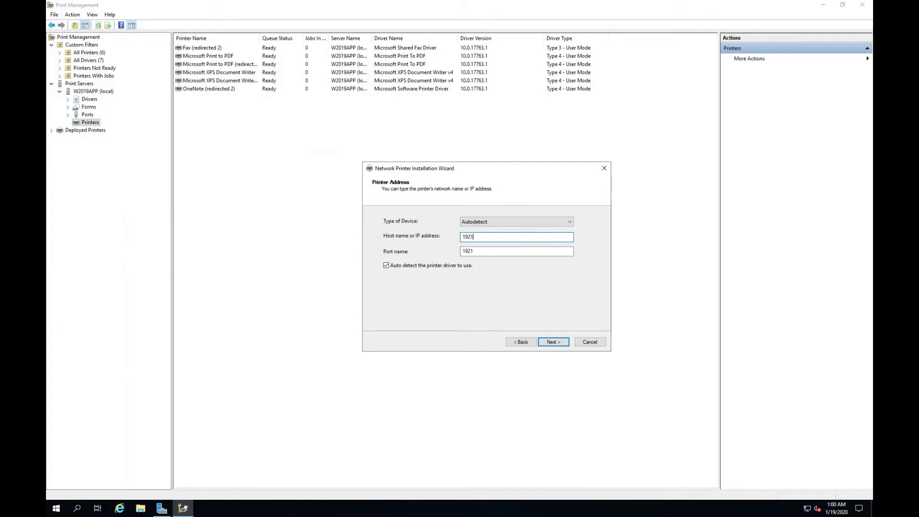
{"action": "type", "text": "92.168.1.80"}
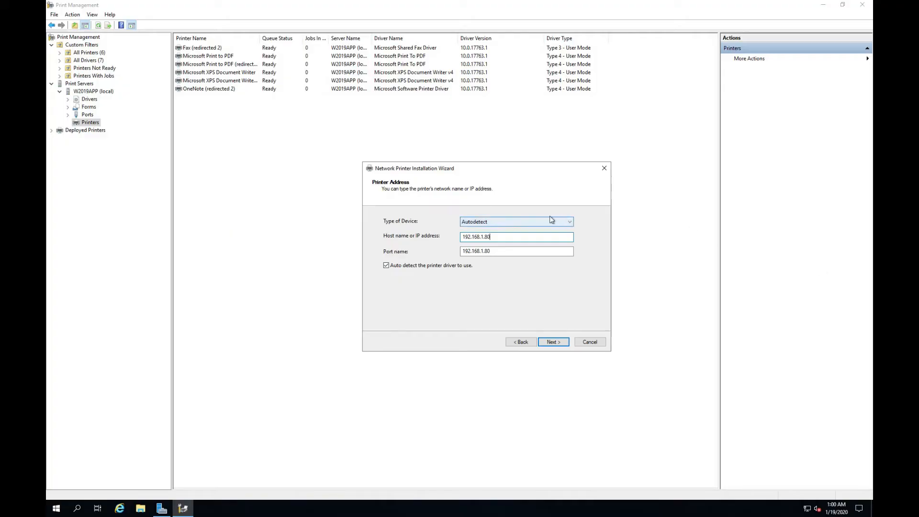
{"action": "left_click", "coordinate": [517, 221]}
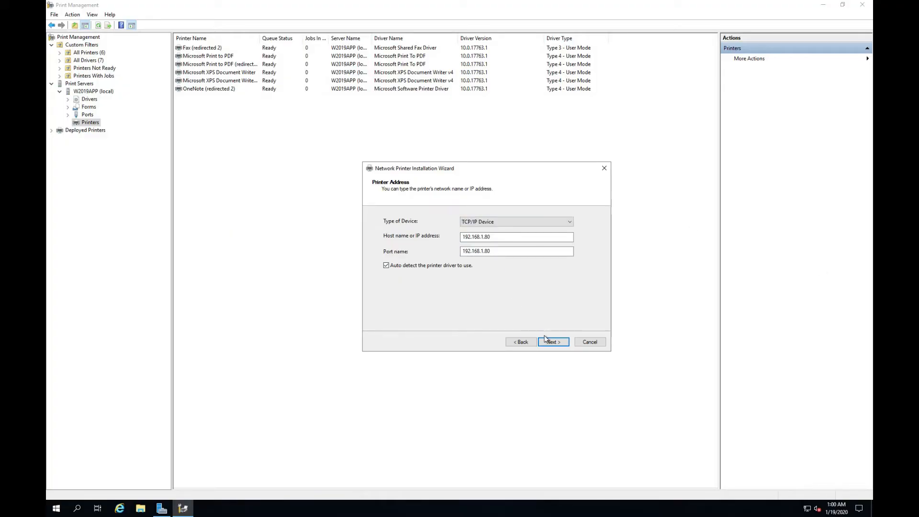
{"action": "left_click", "coordinate": [553, 342]}
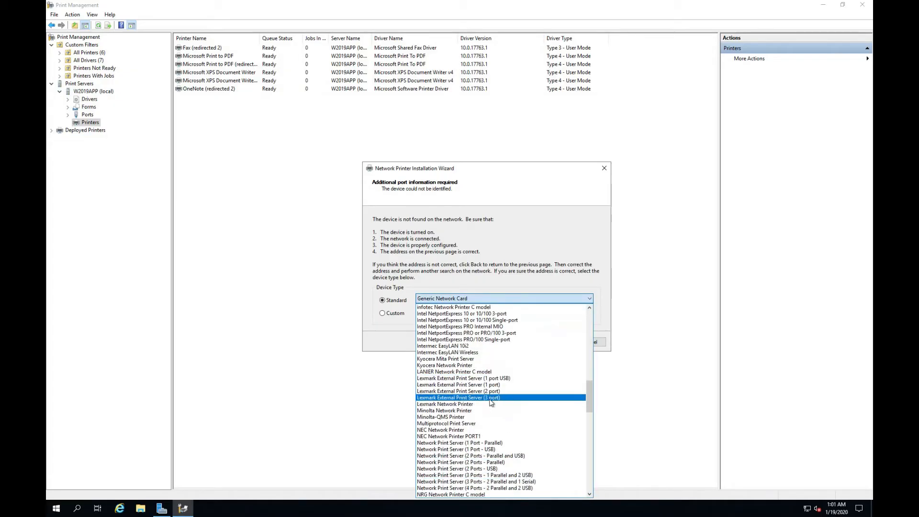
Step: Choose Standard: RICOH Generic Network Printer as the device type and continue
{"action": "scroll", "scroll_direction": "down", "scroll_amount": 3}
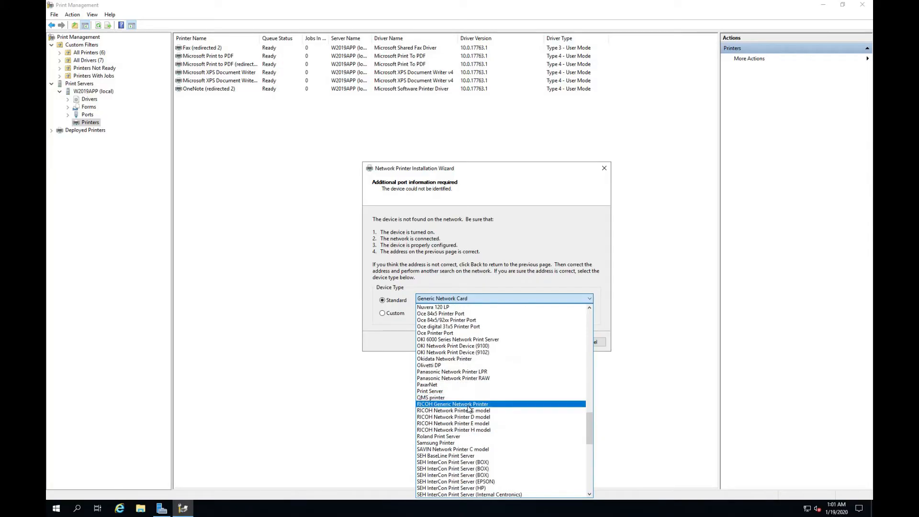
{"action": "left_click", "coordinate": [453, 404]}
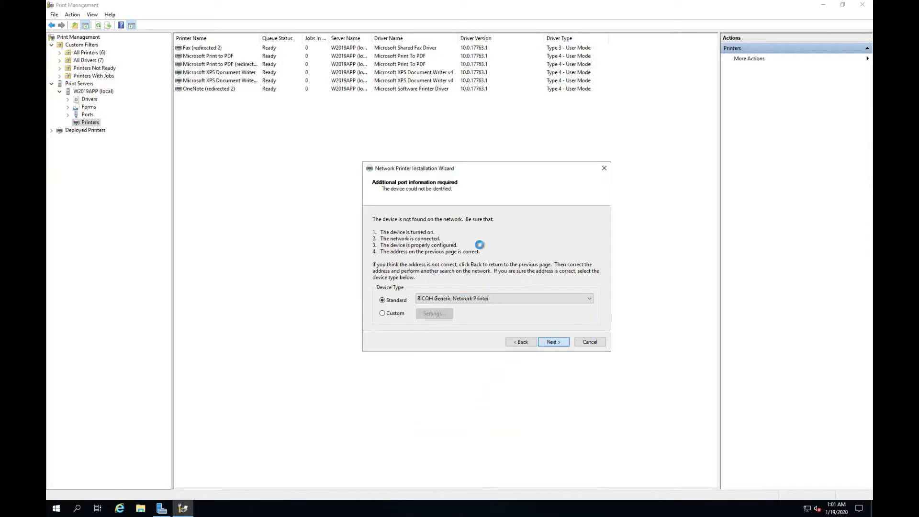
{"action": "left_click", "coordinate": [553, 342]}
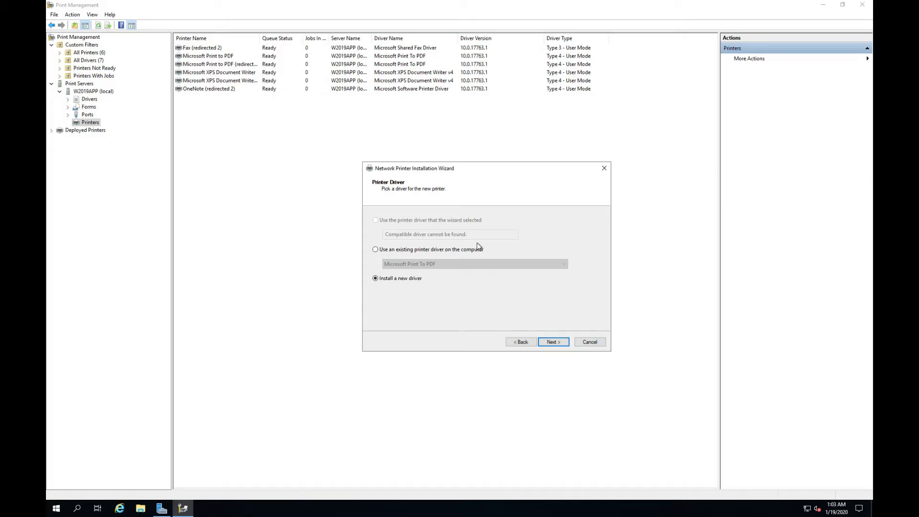
{"action": "mouse_move", "coordinate": [495, 261]}
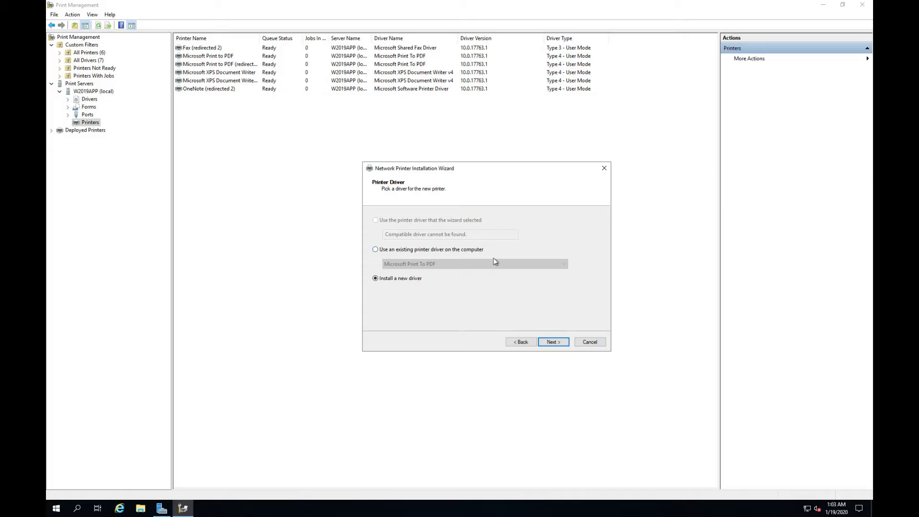
Step: Install a new driver via Have Disk, loading oemsetup from Printer driver\disk1
{"action": "left_click", "coordinate": [554, 341]}
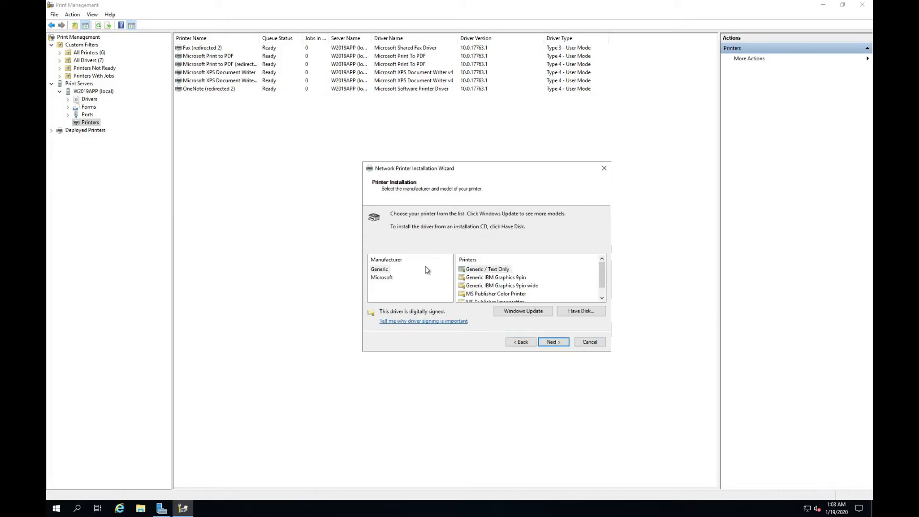
{"action": "left_click", "coordinate": [380, 269]}
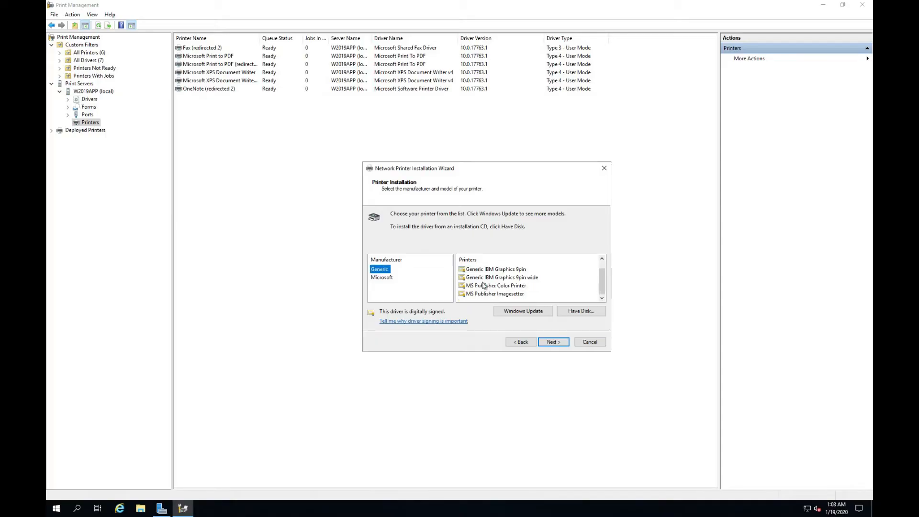
{"action": "left_click", "coordinate": [382, 277]}
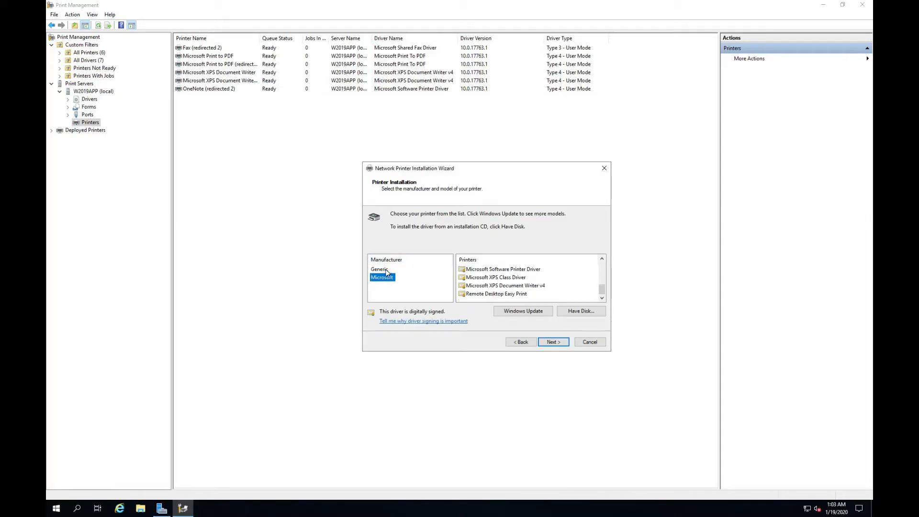
{"action": "left_click", "coordinate": [379, 269]}
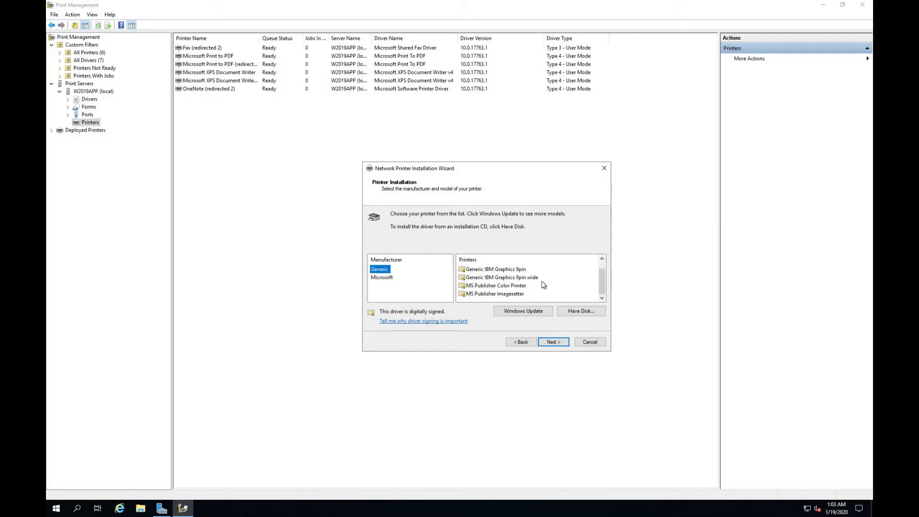
{"action": "left_click", "coordinate": [581, 311]}
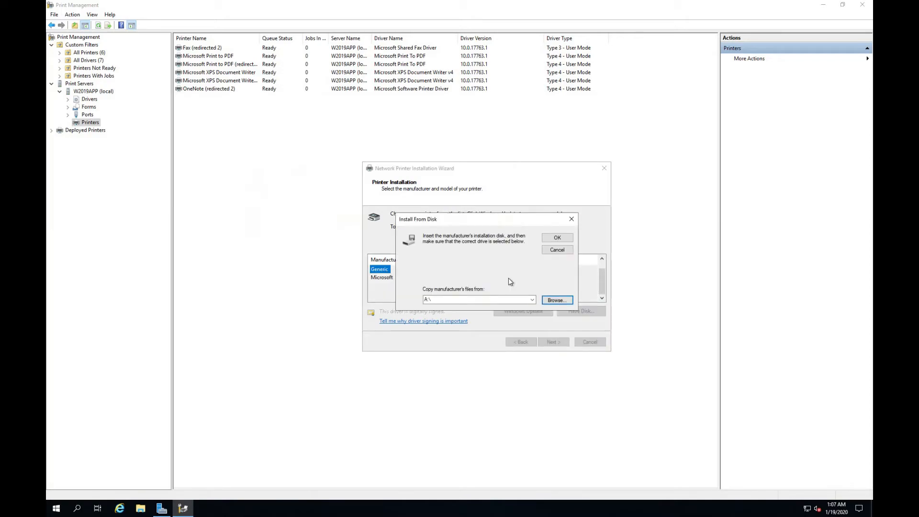
{"action": "left_click", "coordinate": [557, 300]}
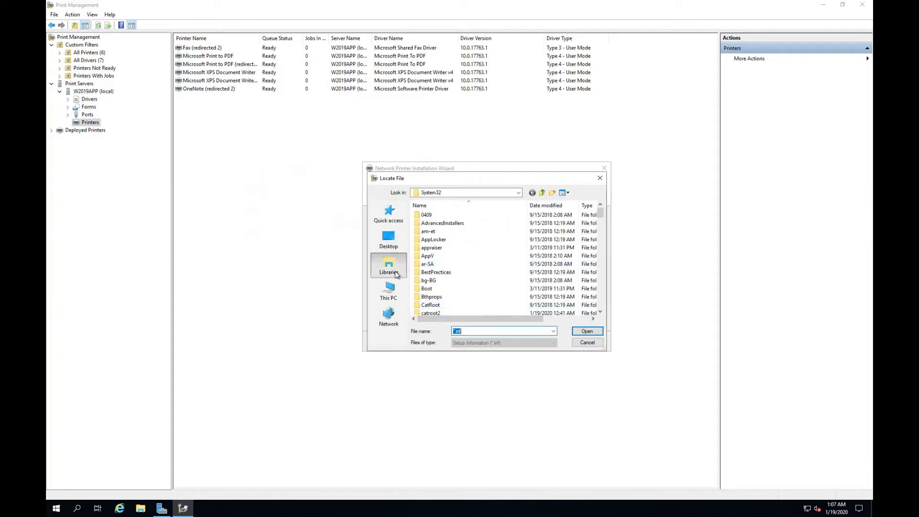
{"action": "left_click", "coordinate": [388, 265]}
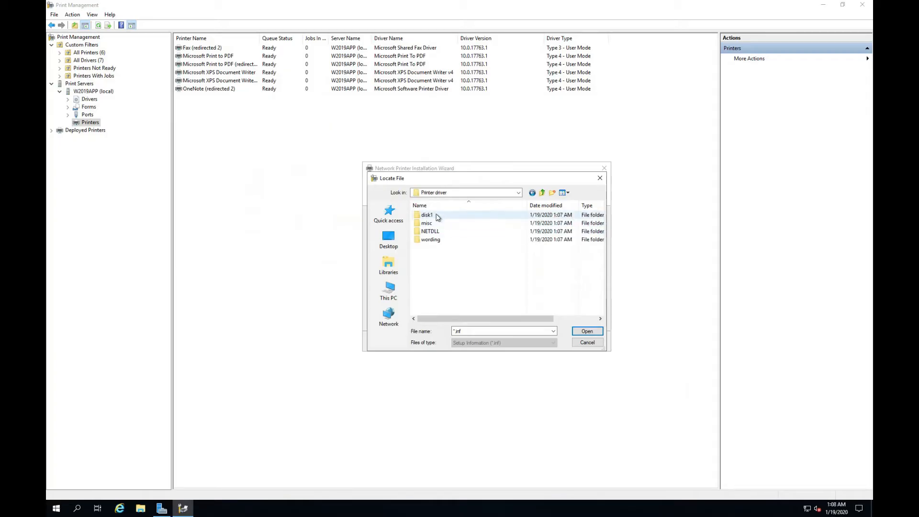
{"action": "double_click", "coordinate": [426, 214]}
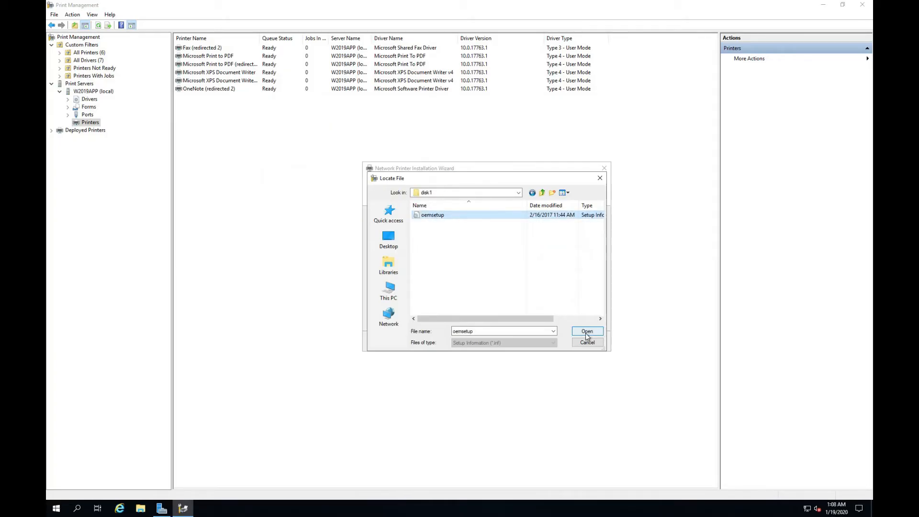
{"action": "left_click", "coordinate": [588, 332]}
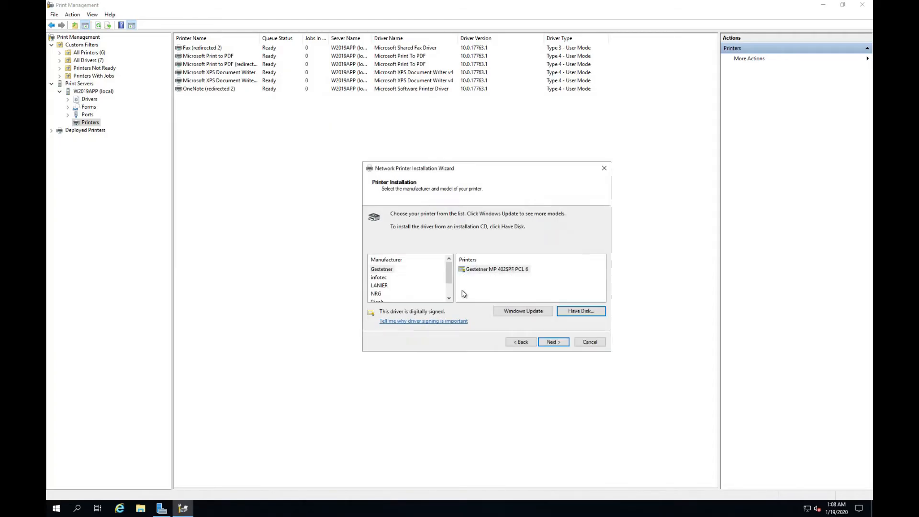
Step: Select the Gestetner MP 402SPF PCL 6 driver and continue
{"action": "left_click", "coordinate": [495, 269]}
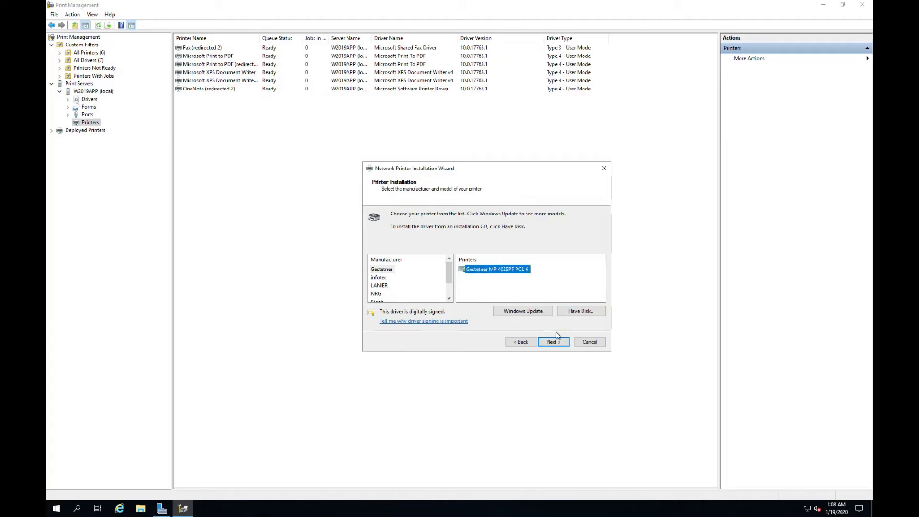
{"action": "left_click", "coordinate": [553, 342]}
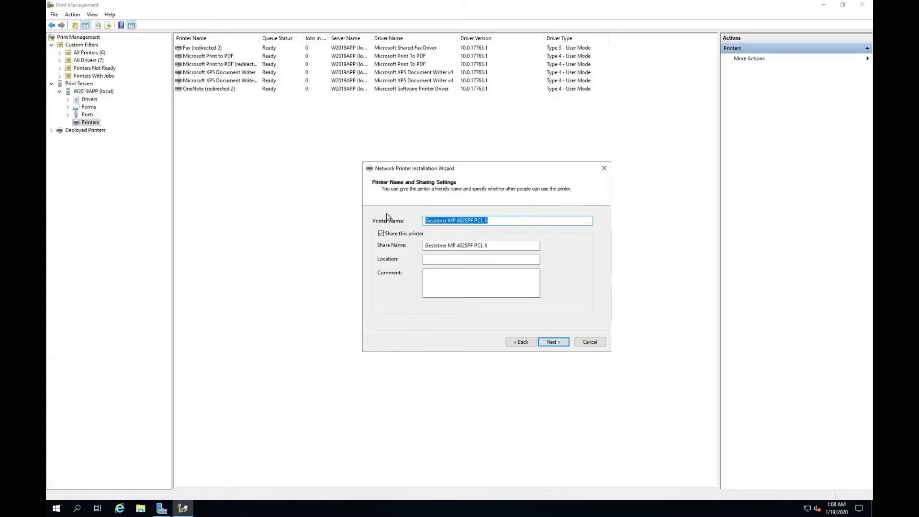
Step: Enter Finance as printer name, share name and location, keeping sharing enabled
{"action": "type", "text": "Finance"}
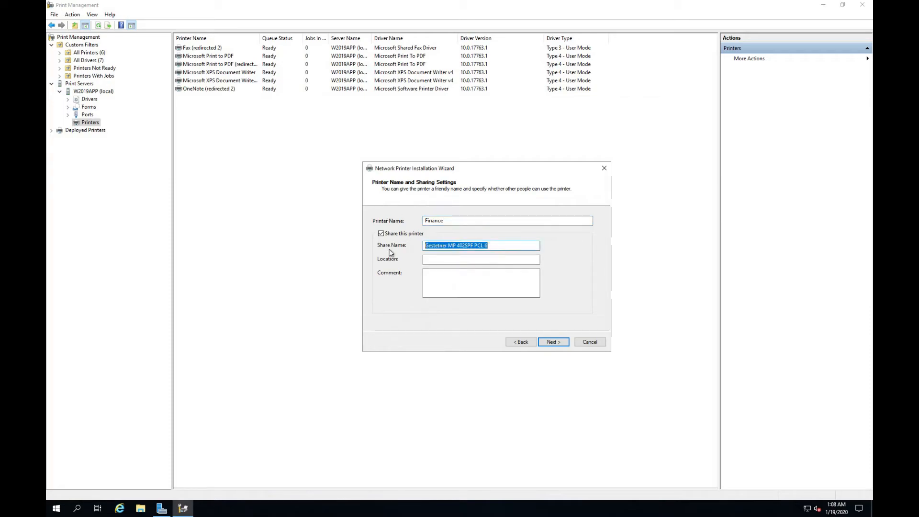
{"action": "type", "text": "Finan"}
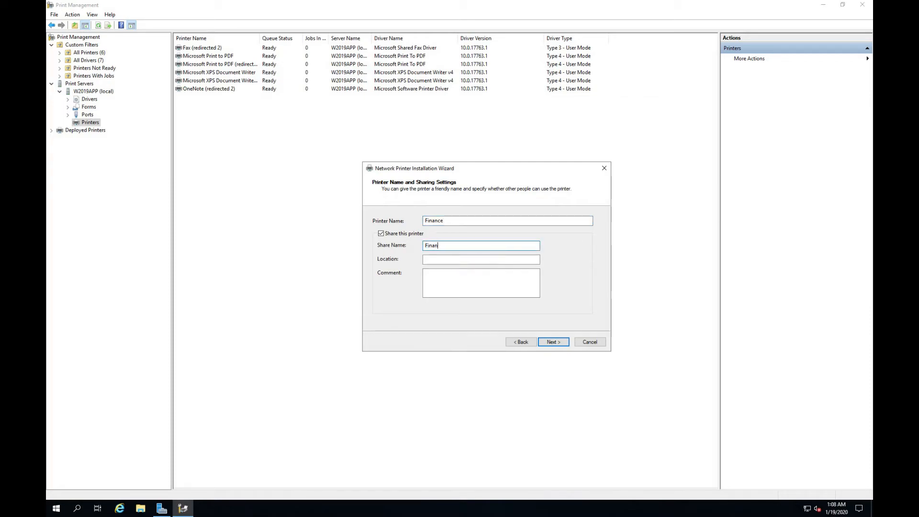
{"action": "left_click", "coordinate": [481, 260]}
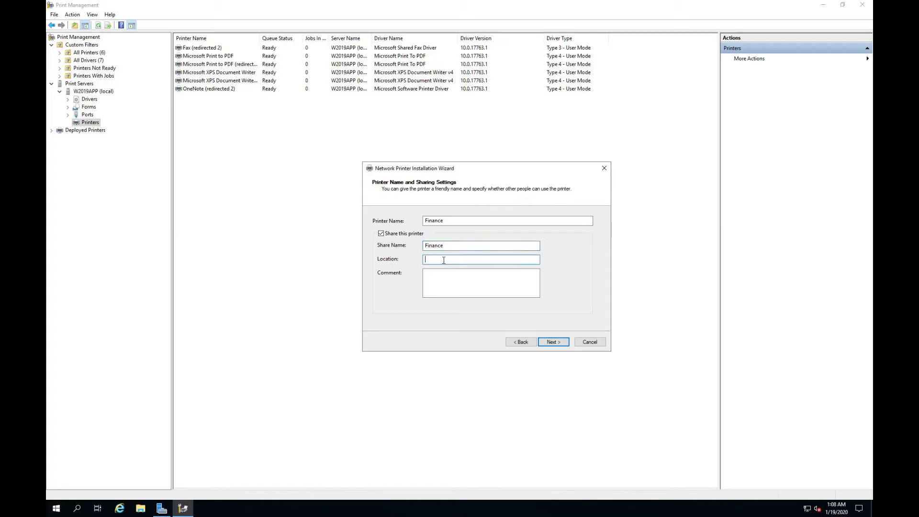
{"action": "type", "text": "Finance"}
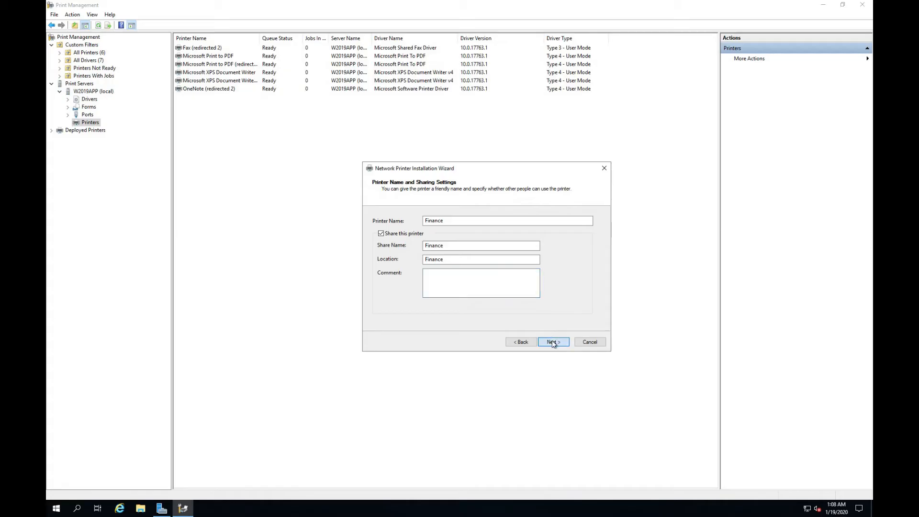
{"action": "left_click", "coordinate": [554, 342]}
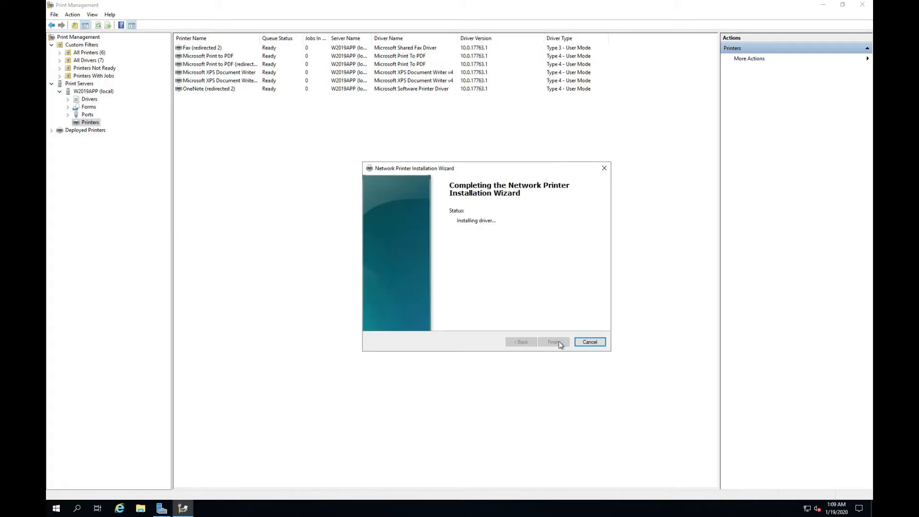
{"action": "mouse_move", "coordinate": [517, 244]}
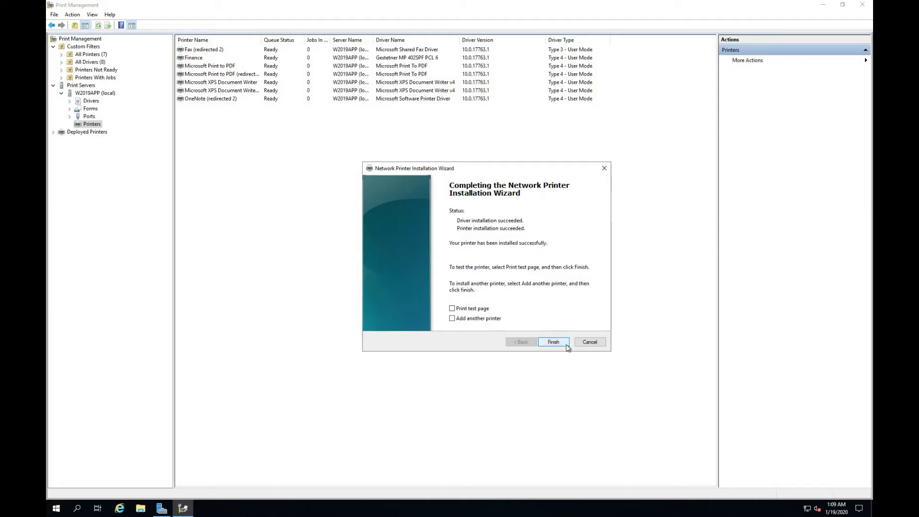
Step: Finish the wizard once the Finance printer and driver install successfully
{"action": "left_click", "coordinate": [554, 342]}
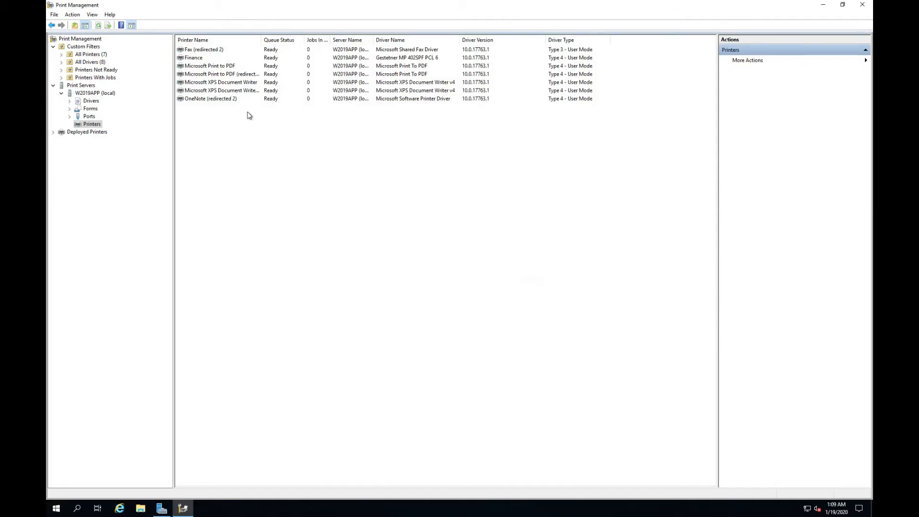
Step: Enable 'List in the directory' in the Finance printer's Sharing properties and apply
{"action": "right_click", "coordinate": [194, 58]}
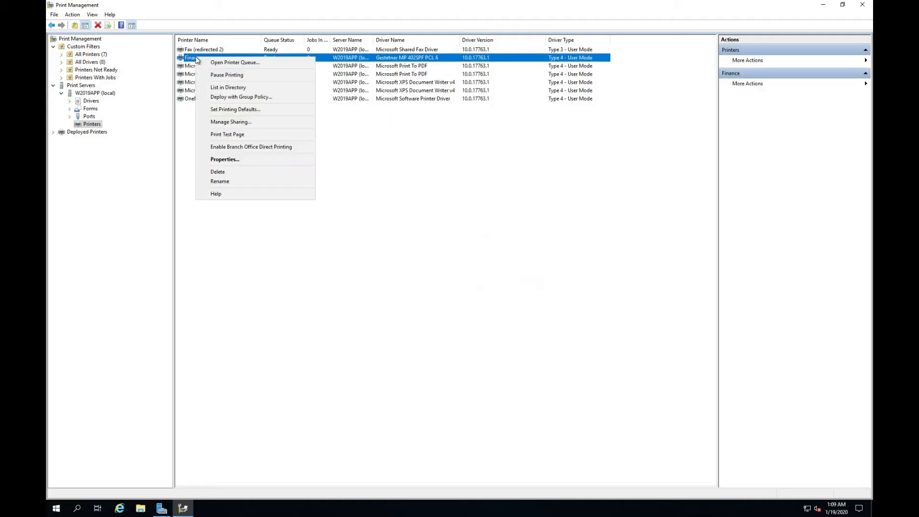
{"action": "left_click", "coordinate": [428, 195]}
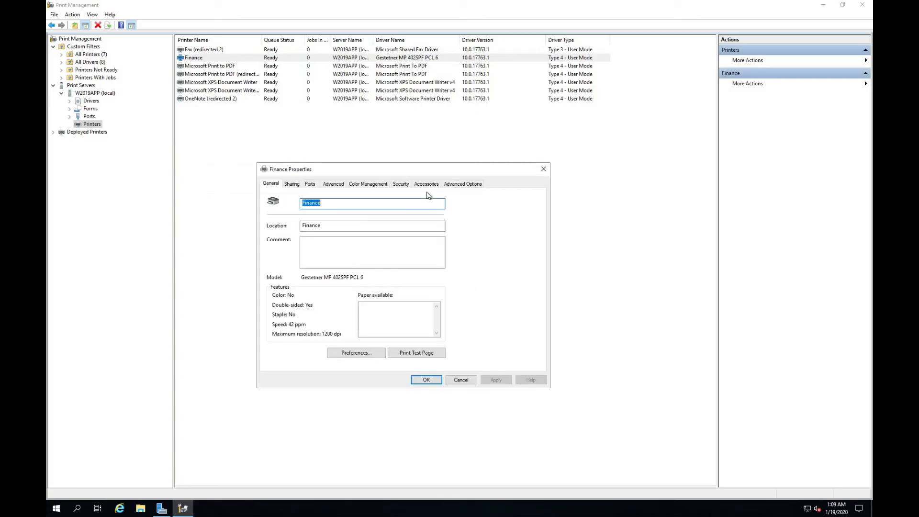
{"action": "left_click", "coordinate": [292, 184]}
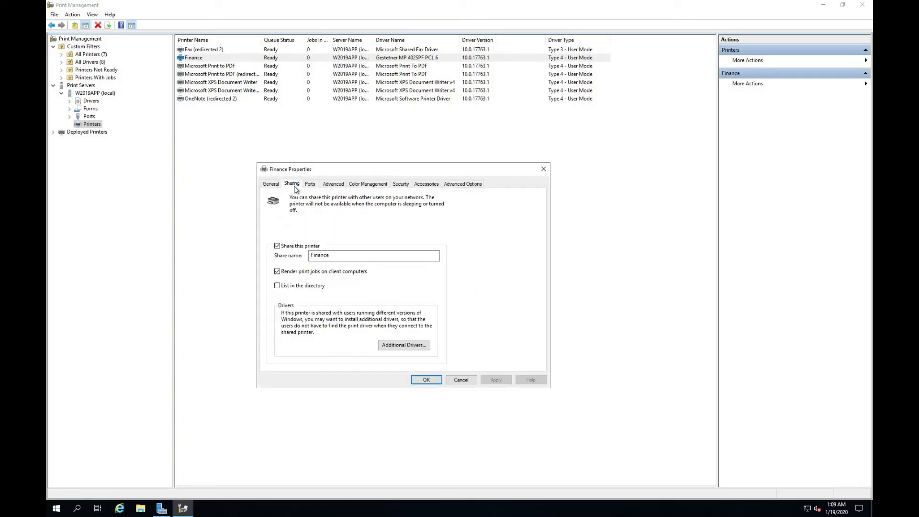
{"action": "mouse_move", "coordinate": [312, 298]}
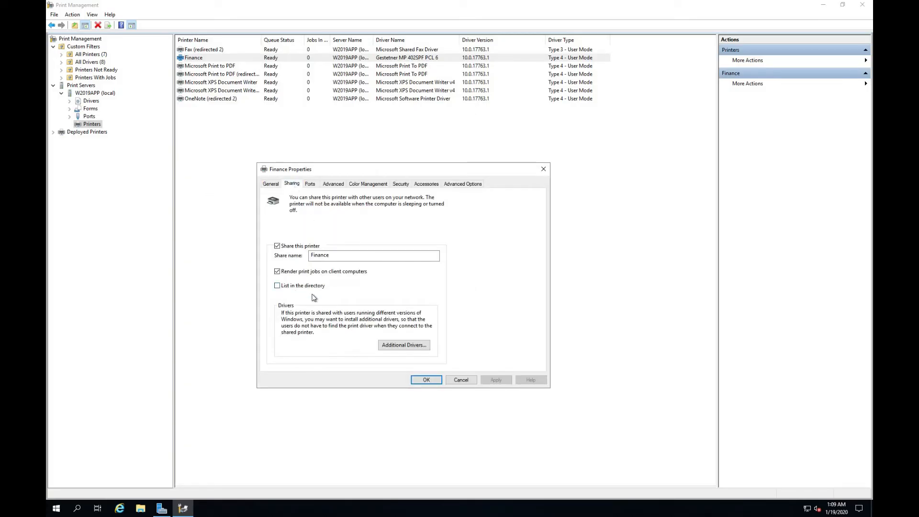
{"action": "left_click", "coordinate": [277, 285]}
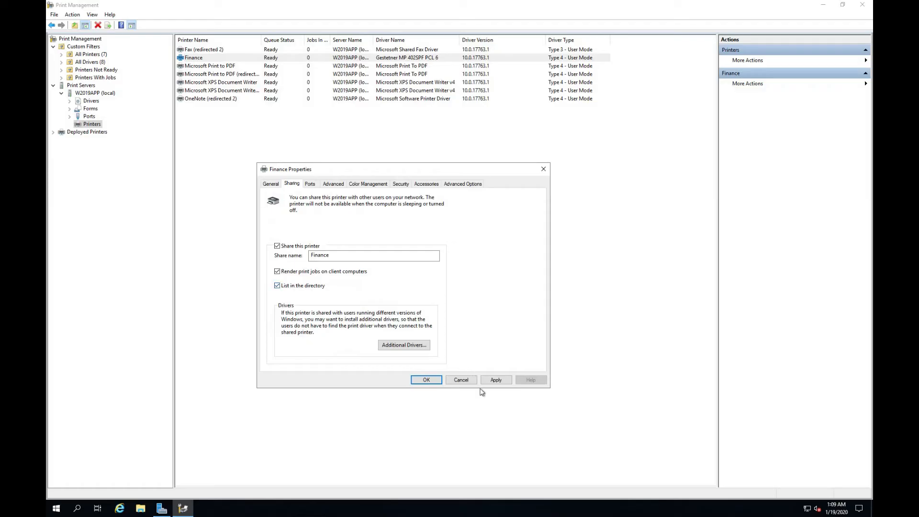
{"action": "left_click", "coordinate": [496, 380]}
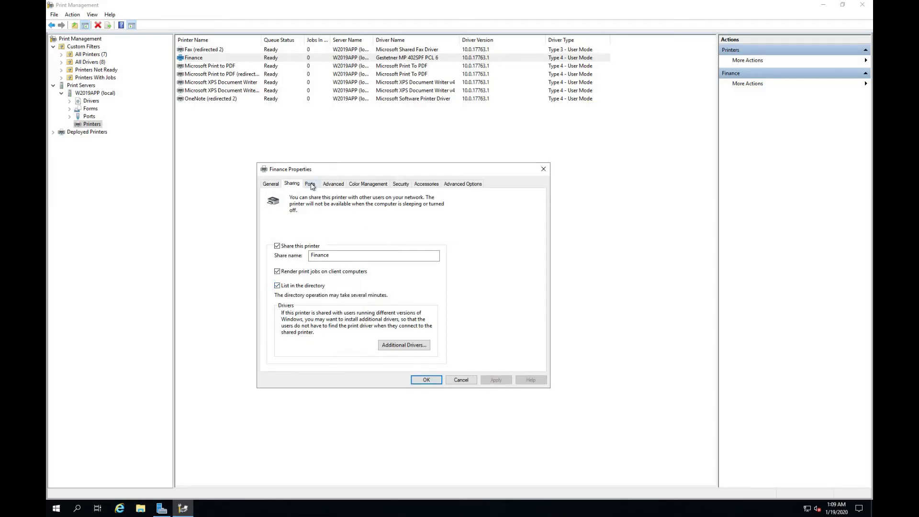
Step: Review the Finance printer's Advanced and Security tabs
{"action": "left_click", "coordinate": [333, 184]}
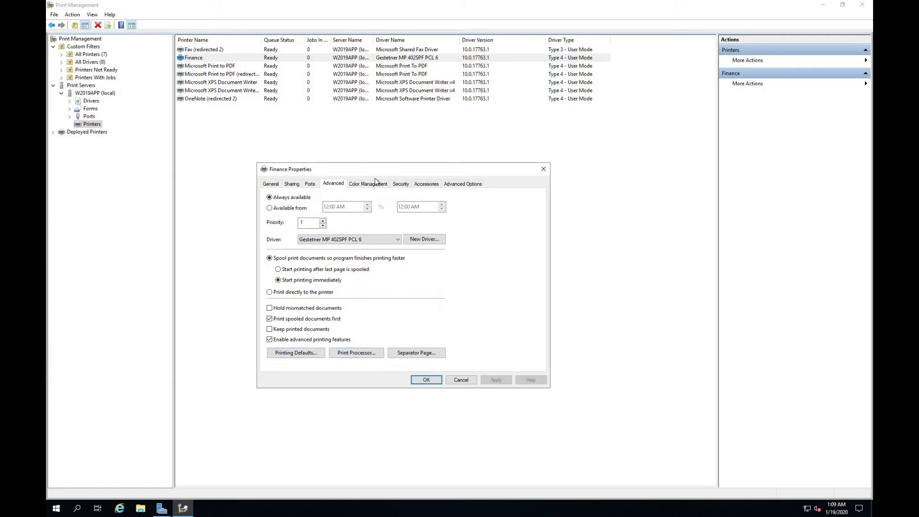
{"action": "left_click", "coordinate": [401, 183]}
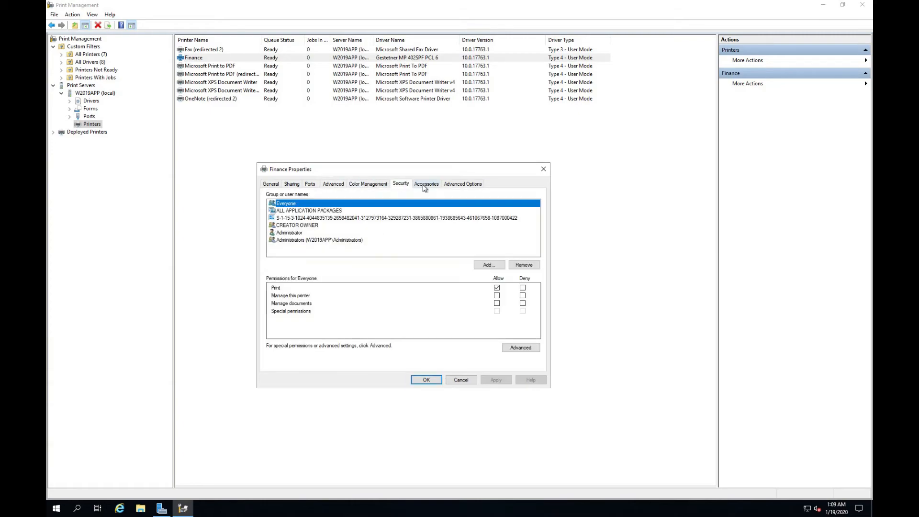
{"action": "left_click", "coordinate": [463, 184]}
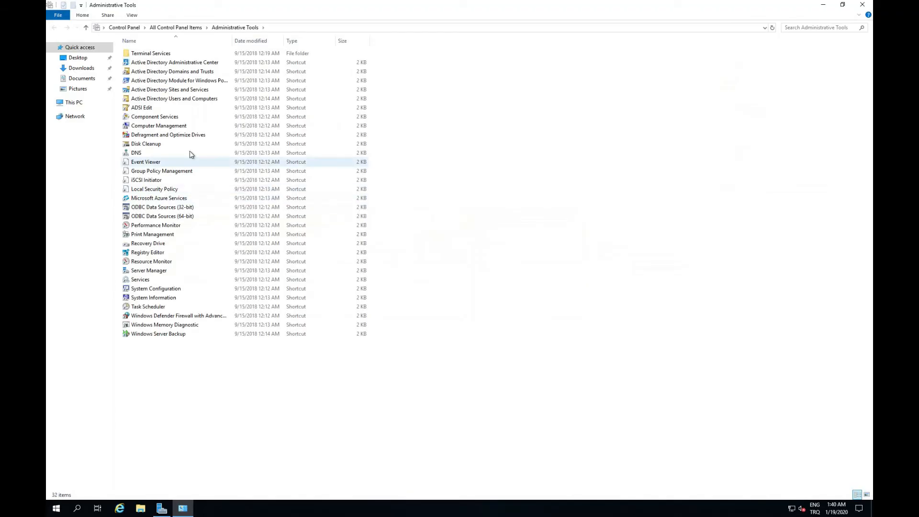
Step: Launch the Group Policy Management shortcut from the Administrative Tools folder
{"action": "left_click", "coordinate": [162, 171]}
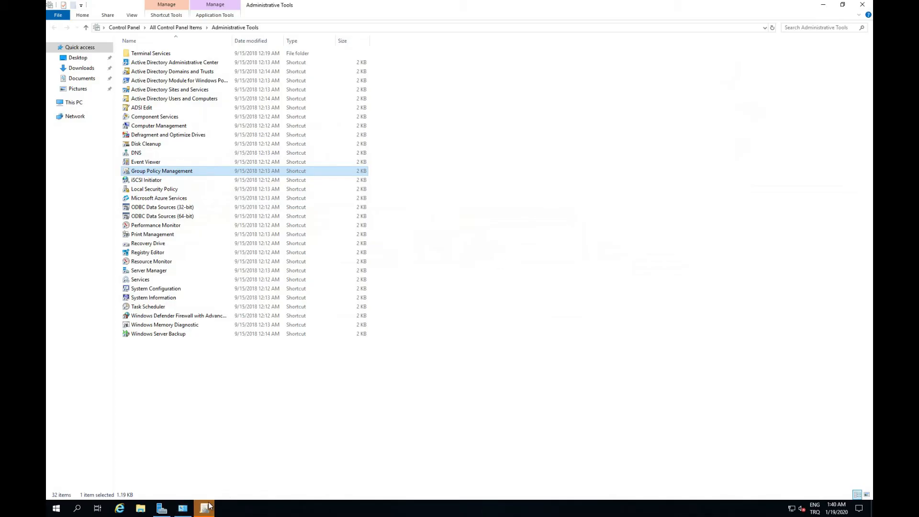
{"action": "double_click", "coordinate": [162, 171]}
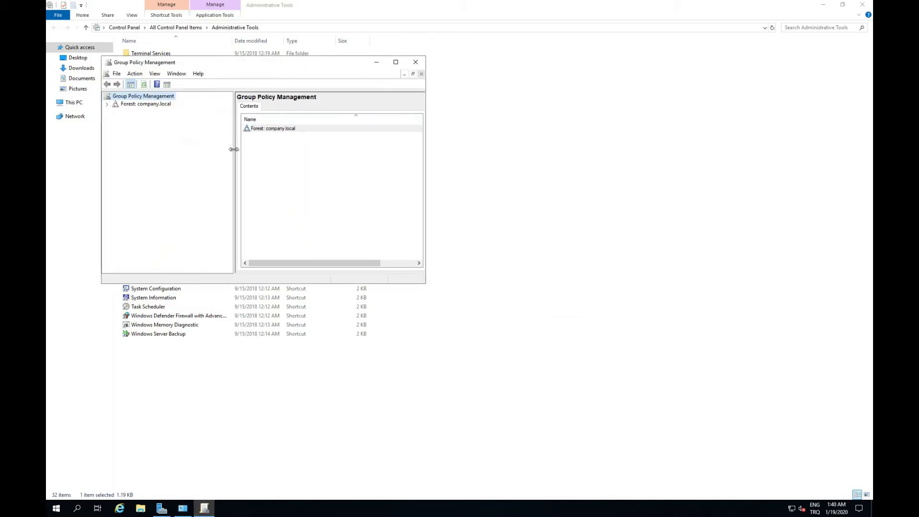
Step: Expand Forest > Domains > company.local and start a new GPO under Group Policy Objects
{"action": "left_click", "coordinate": [107, 104]}
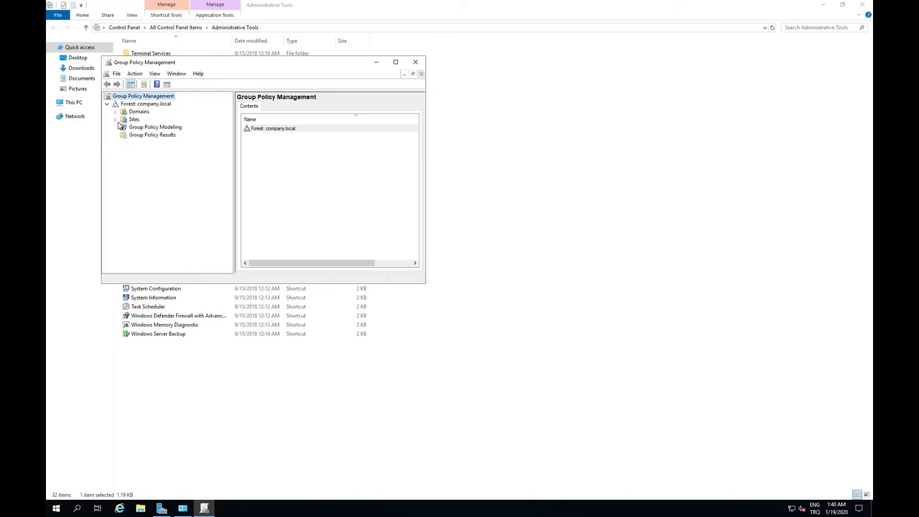
{"action": "left_click", "coordinate": [115, 111]}
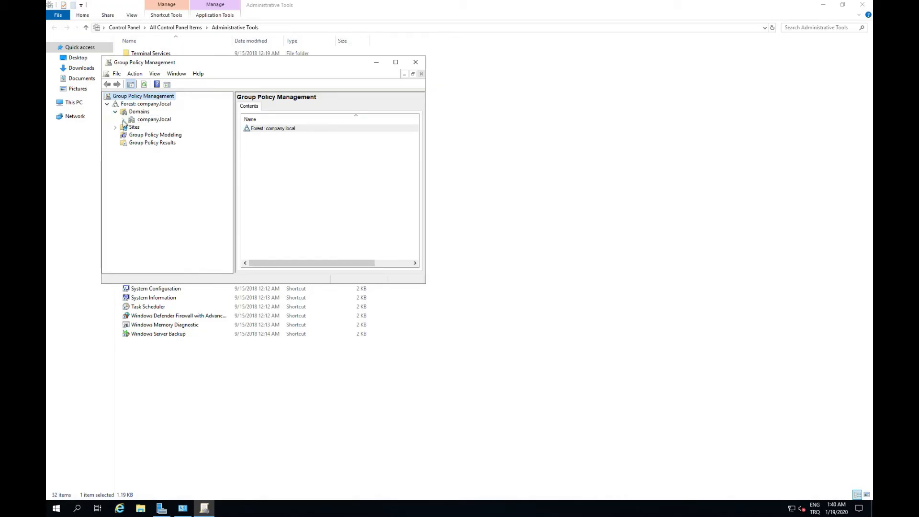
{"action": "left_click", "coordinate": [122, 119]}
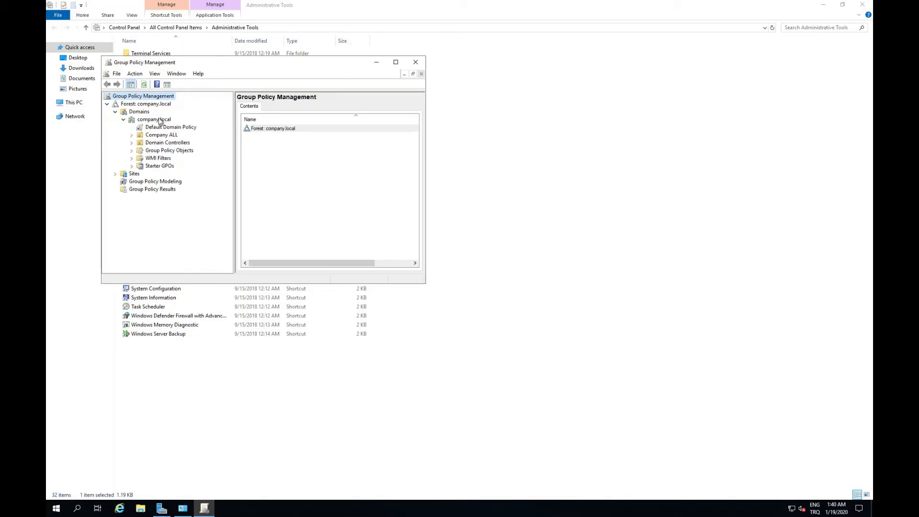
{"action": "left_click", "coordinate": [153, 120]}
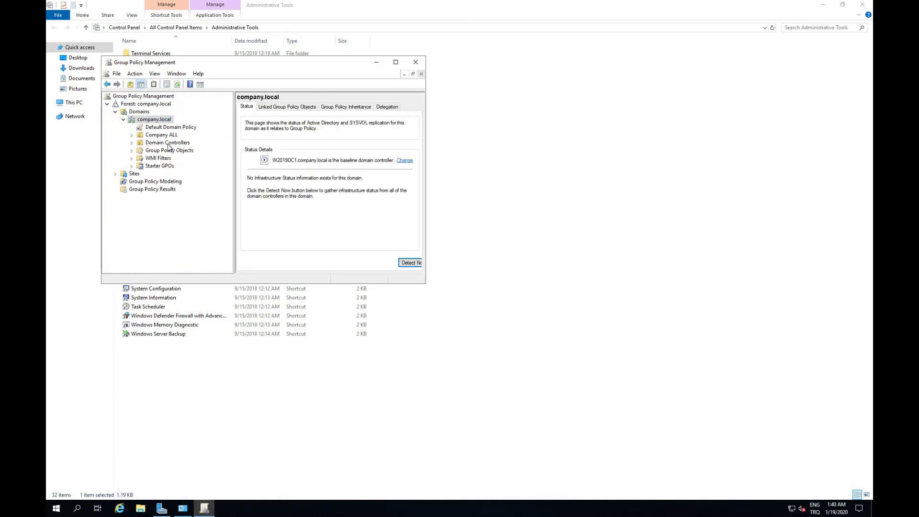
{"action": "left_click", "coordinate": [170, 149]}
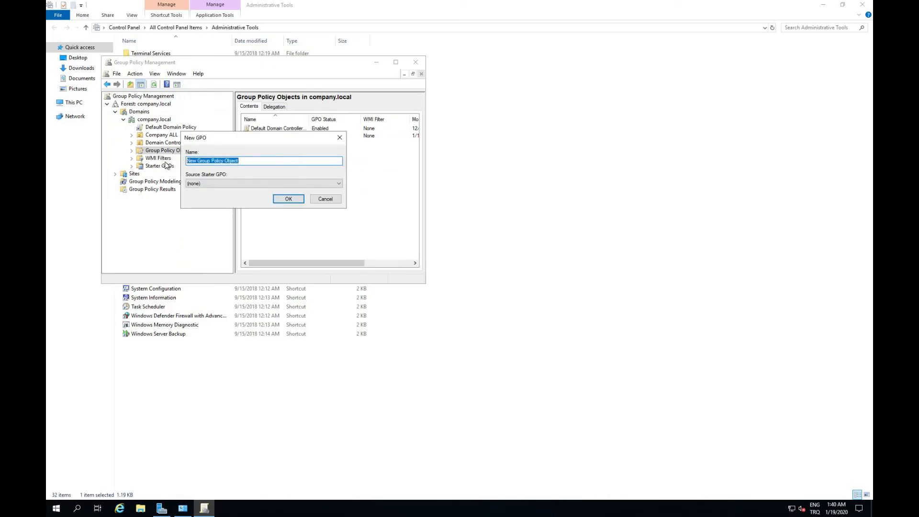
Step: Create a GPO named 'Printer Deploy' and open it in the editor
{"action": "type", "text": "Printer Di"}
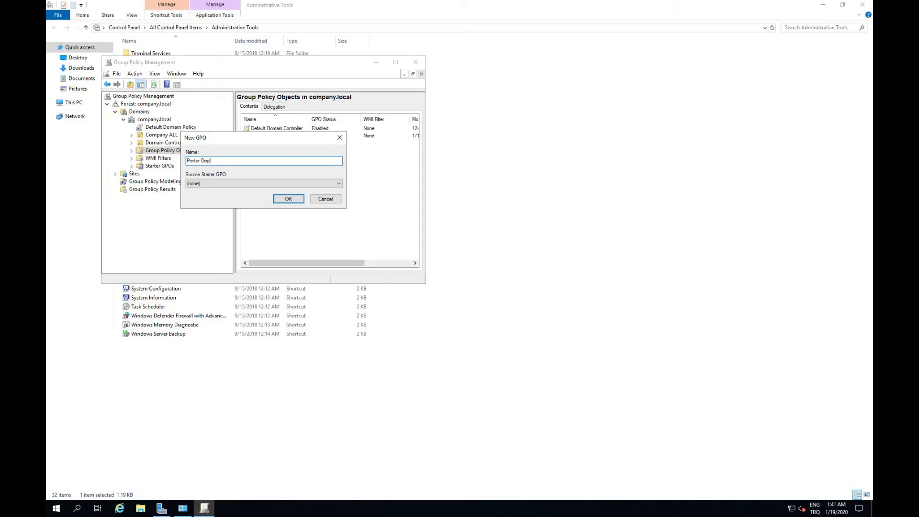
{"action": "type", "text": "oy"}
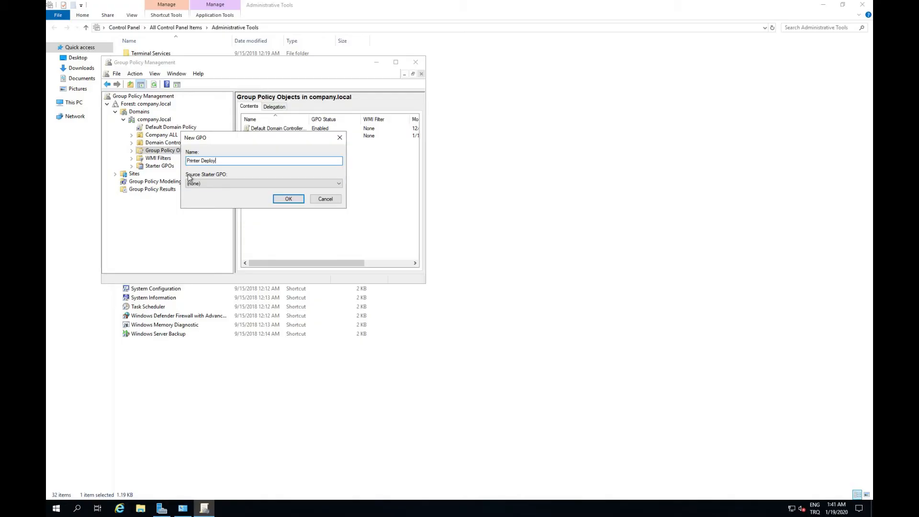
{"action": "left_click", "coordinate": [289, 199]}
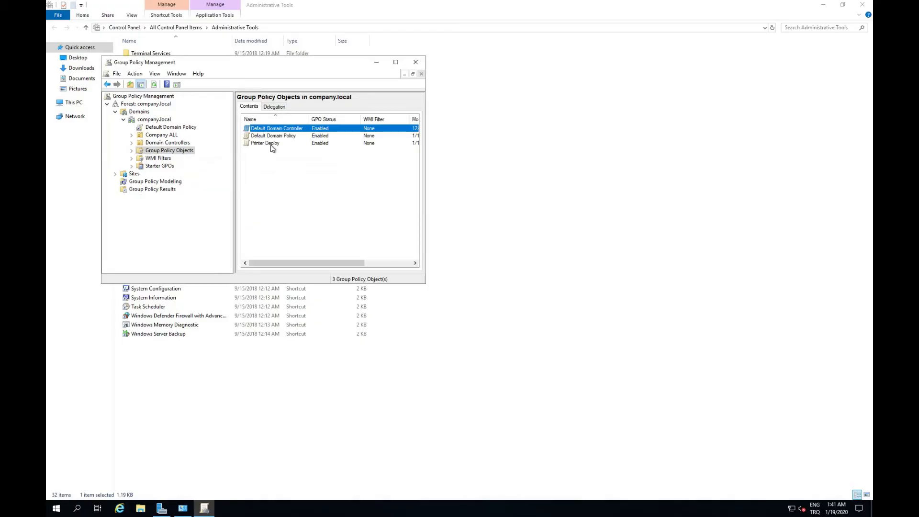
{"action": "left_click", "coordinate": [264, 144]}
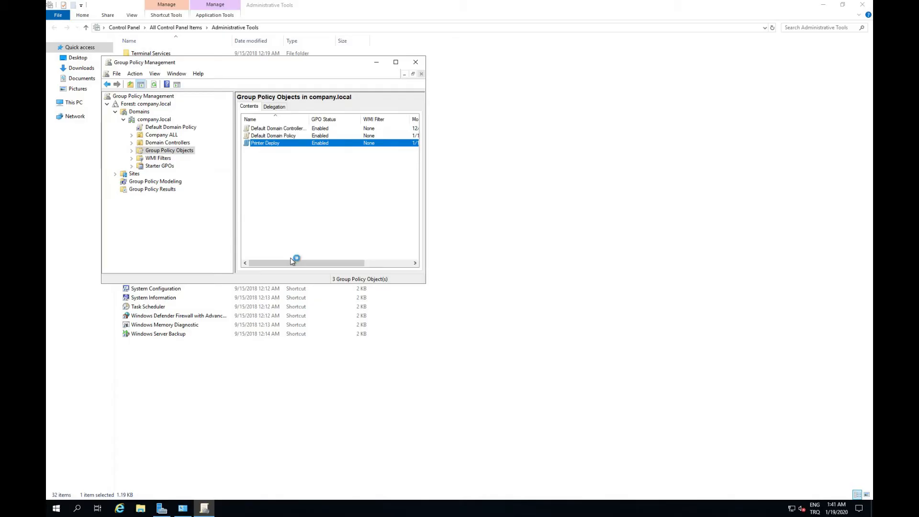
{"action": "double_click", "coordinate": [265, 143]}
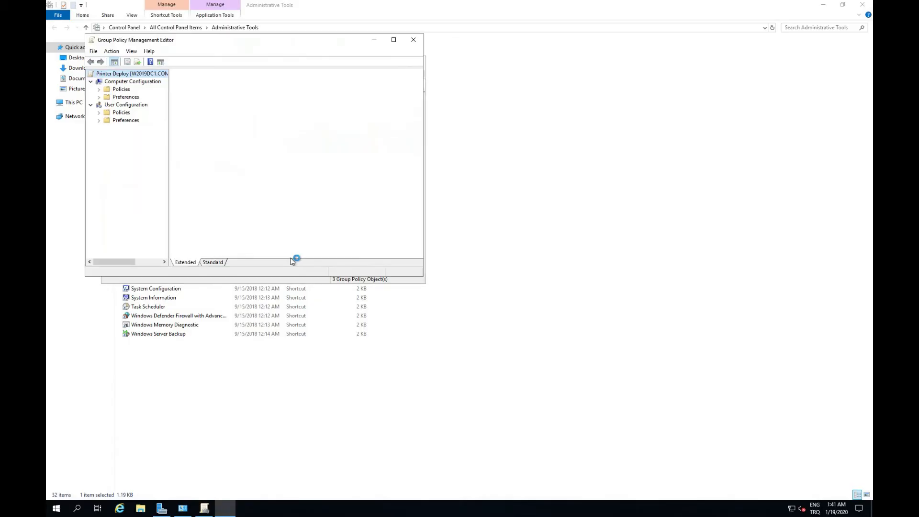
Step: Navigate to User Configuration > Preferences > Control Panel Settings > Printers in Printer Deploy
{"action": "left_click", "coordinate": [126, 73]}
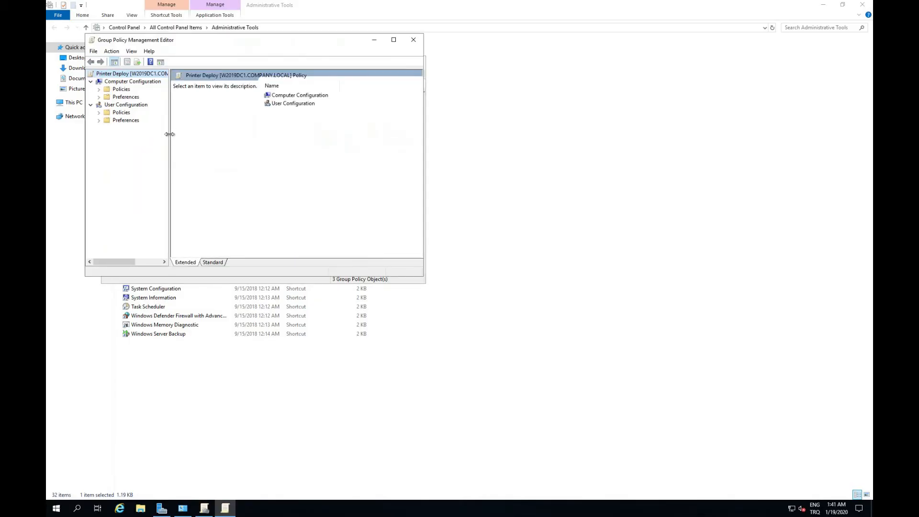
{"action": "left_click_drag", "start_coordinate": [169, 133], "coordinate": [209, 133]}
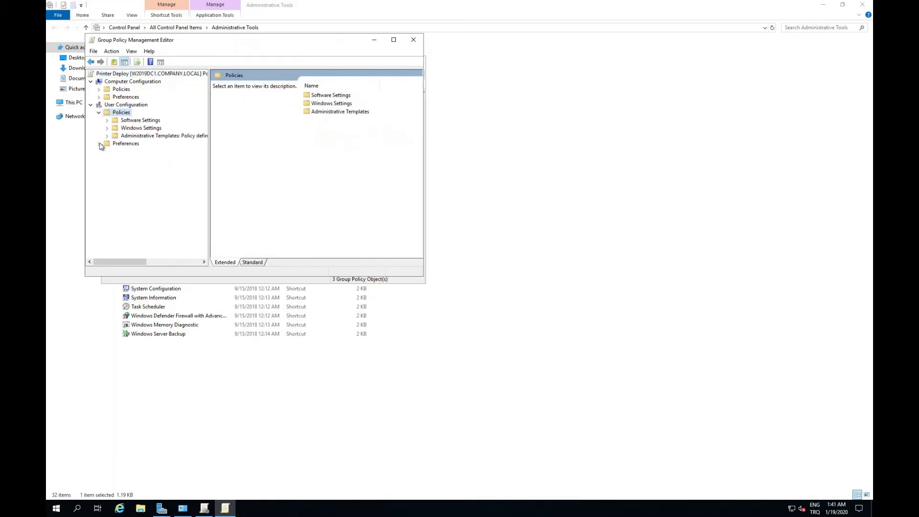
{"action": "left_click", "coordinate": [100, 143]}
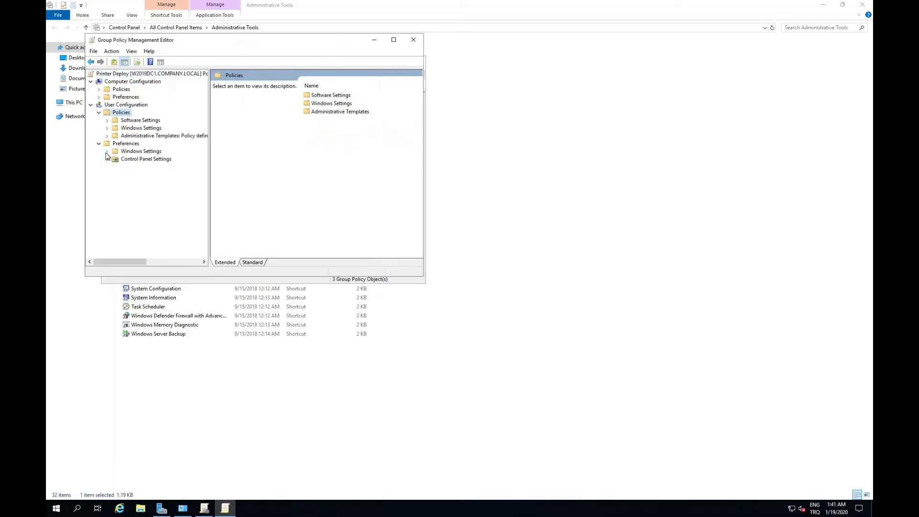
{"action": "left_click", "coordinate": [107, 151]}
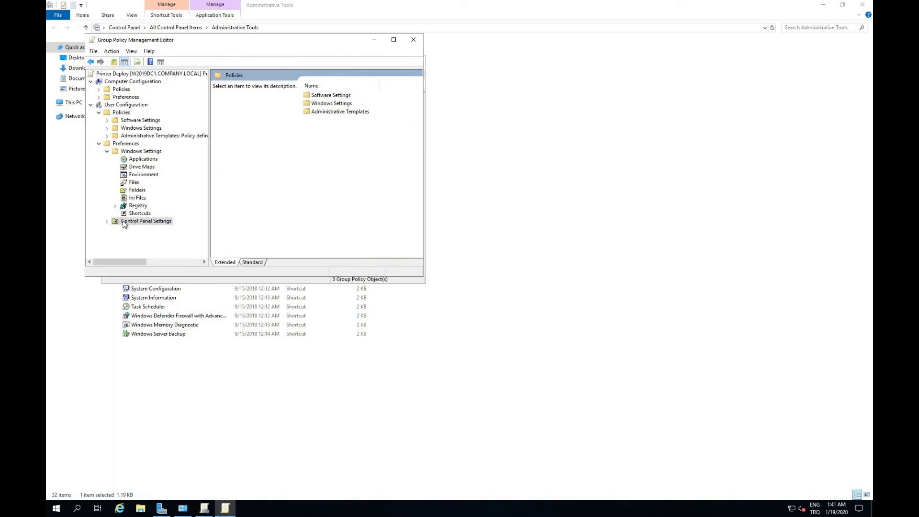
{"action": "left_click", "coordinate": [146, 220]}
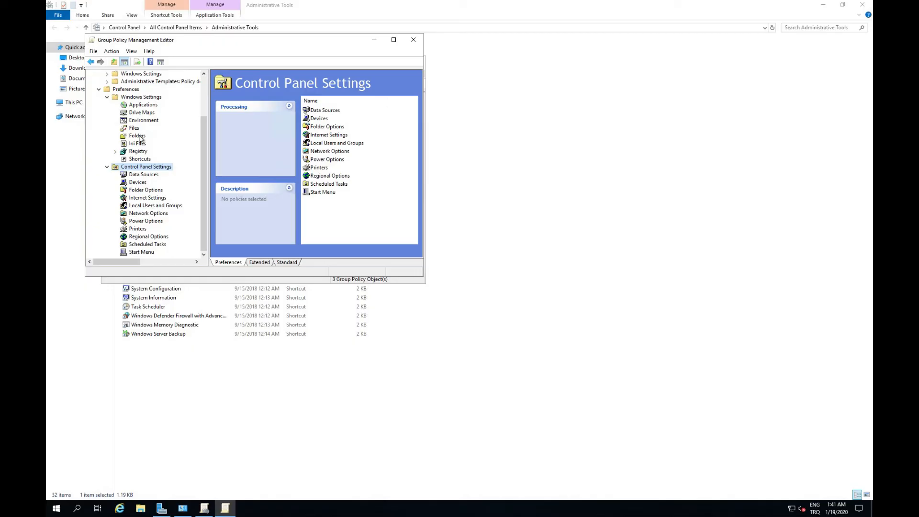
{"action": "mouse_move", "coordinate": [138, 228]}
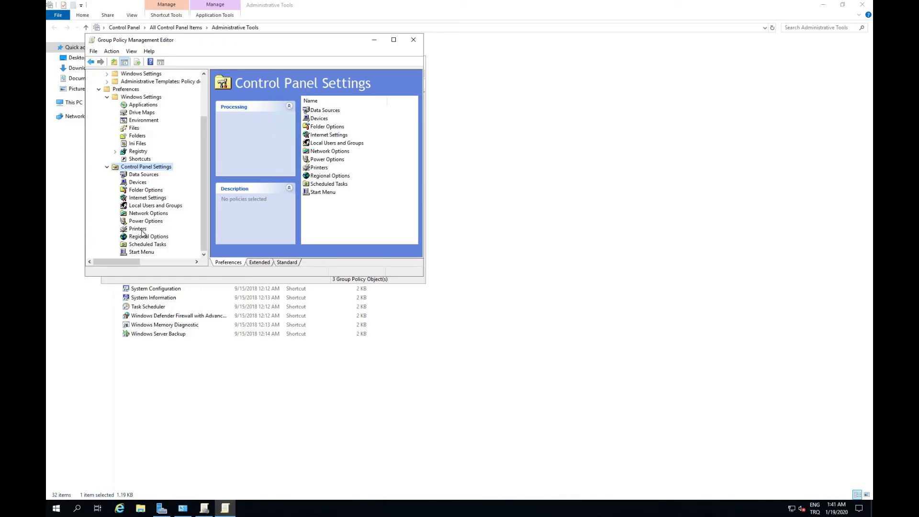
{"action": "left_click", "coordinate": [137, 228]}
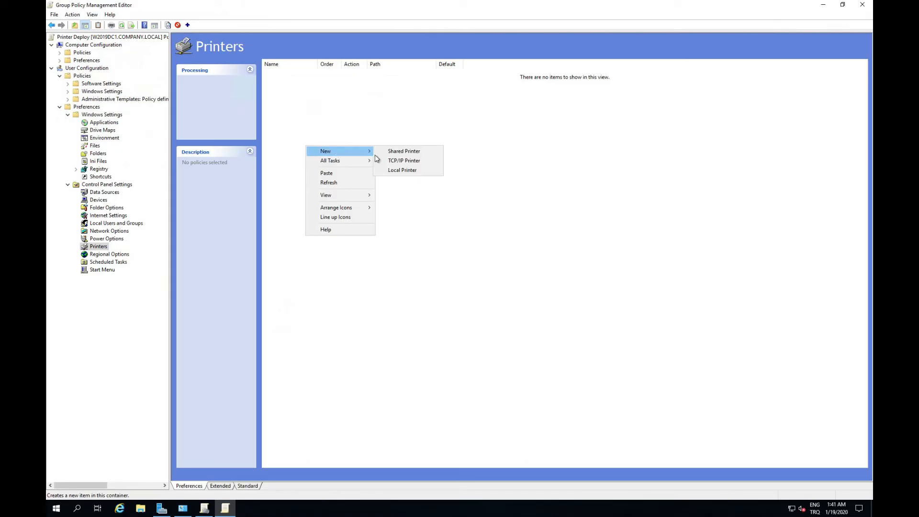
Step: Add shared printer \\W2019APP\Finance from the directory, set as the default printer
{"action": "left_click", "coordinate": [404, 151]}
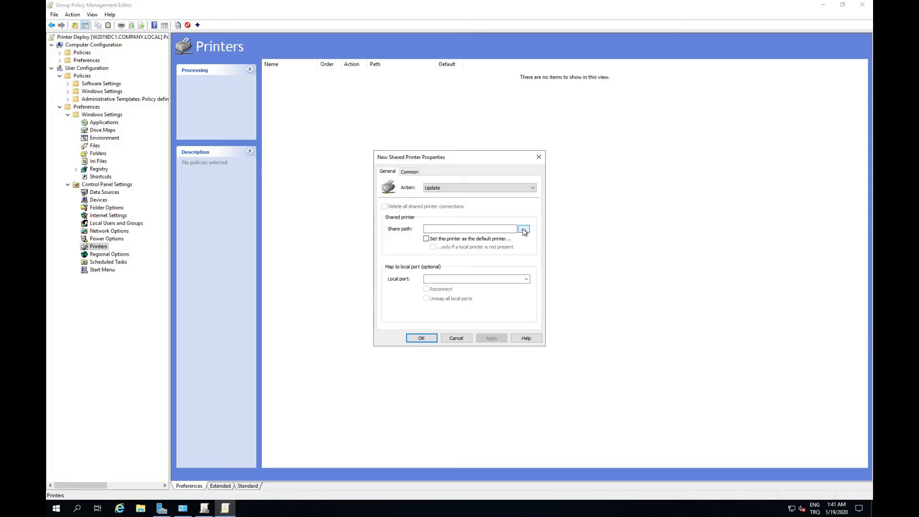
{"action": "left_click", "coordinate": [524, 229]}
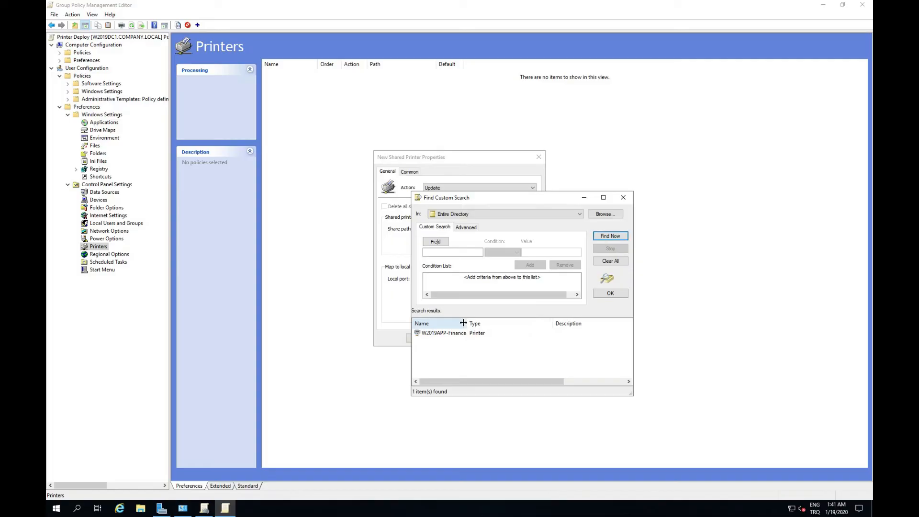
{"action": "left_click", "coordinate": [444, 333]}
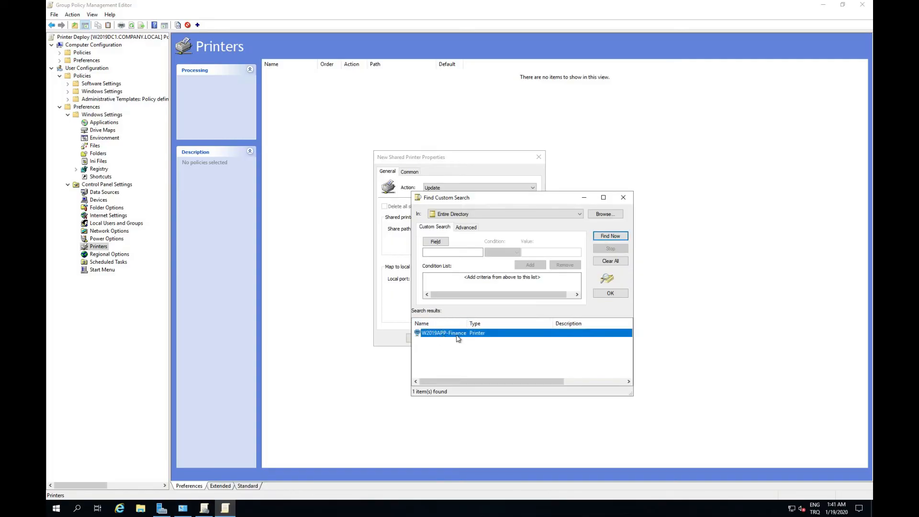
{"action": "left_click", "coordinate": [610, 293]}
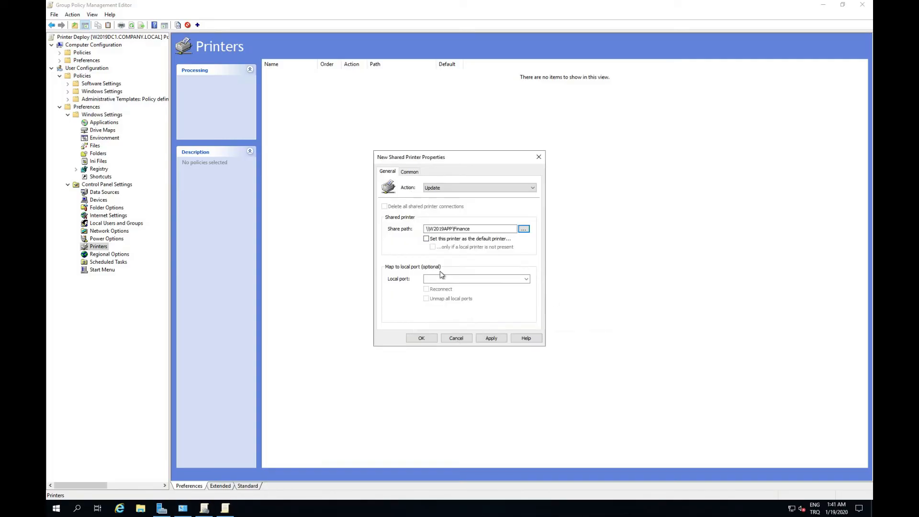
{"action": "mouse_move", "coordinate": [447, 267]}
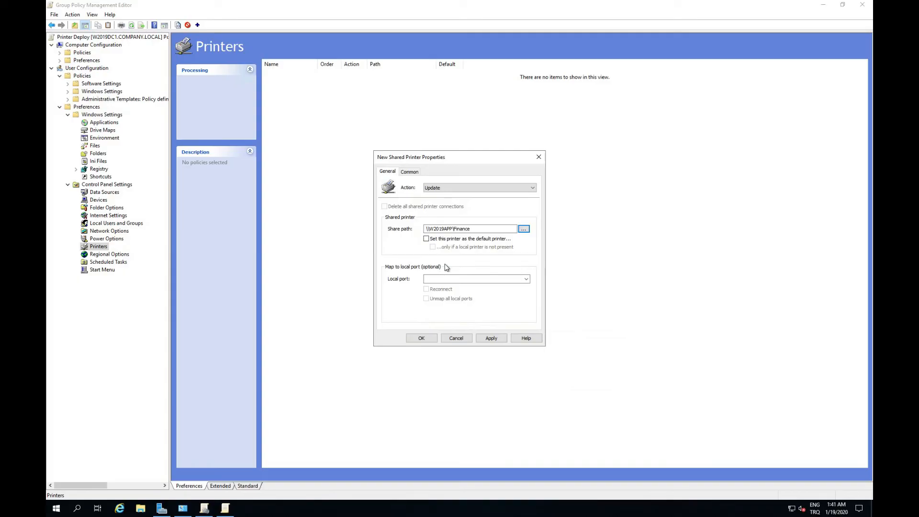
{"action": "mouse_move", "coordinate": [443, 242]}
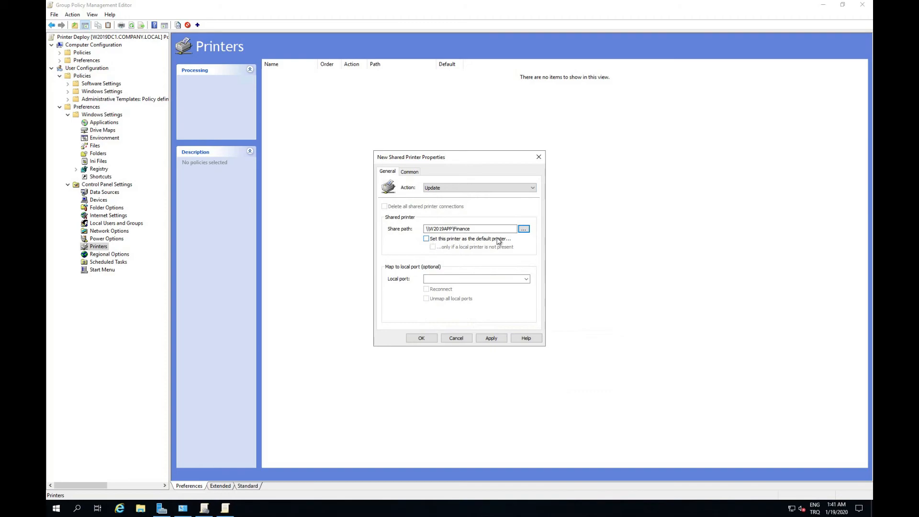
{"action": "left_click", "coordinate": [426, 238]}
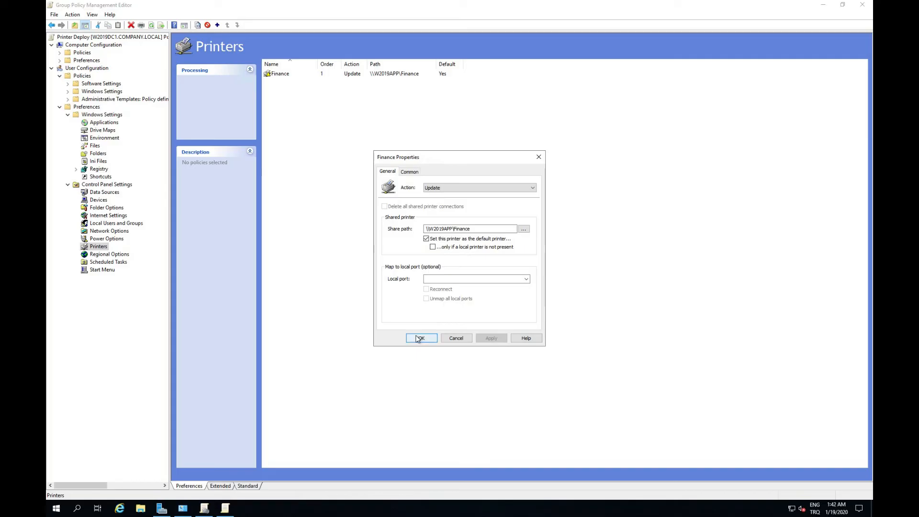
{"action": "left_click", "coordinate": [421, 338]}
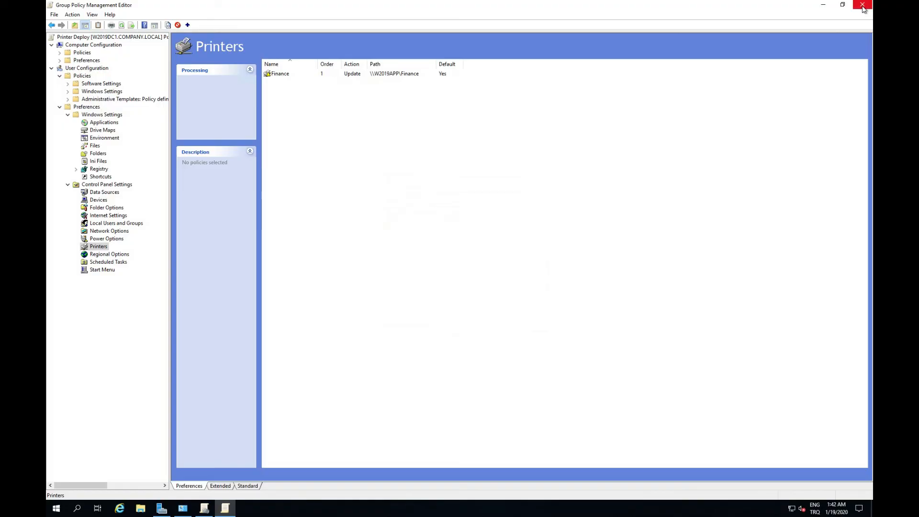
Step: Close the editor, expand the Finance OU, select Printer Deploy and maximize the window
{"action": "left_click", "coordinate": [860, 6]}
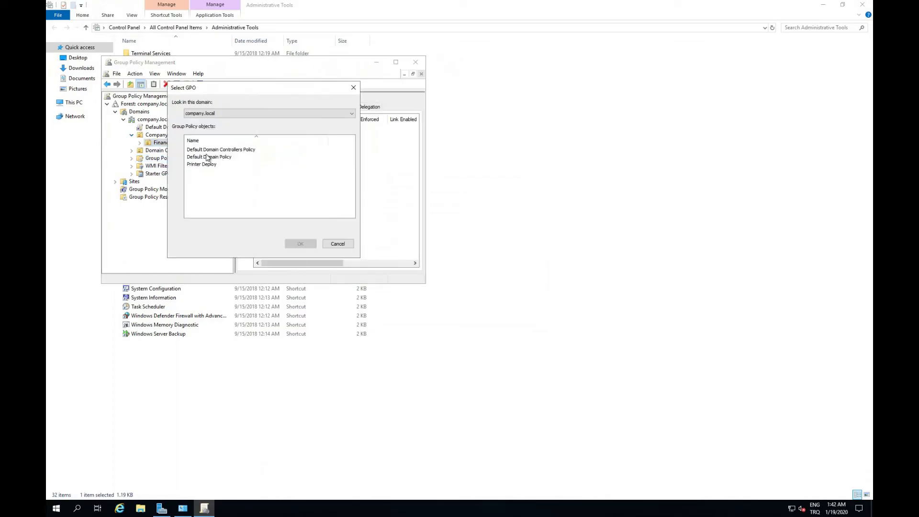
{"action": "left_click", "coordinate": [301, 243]}
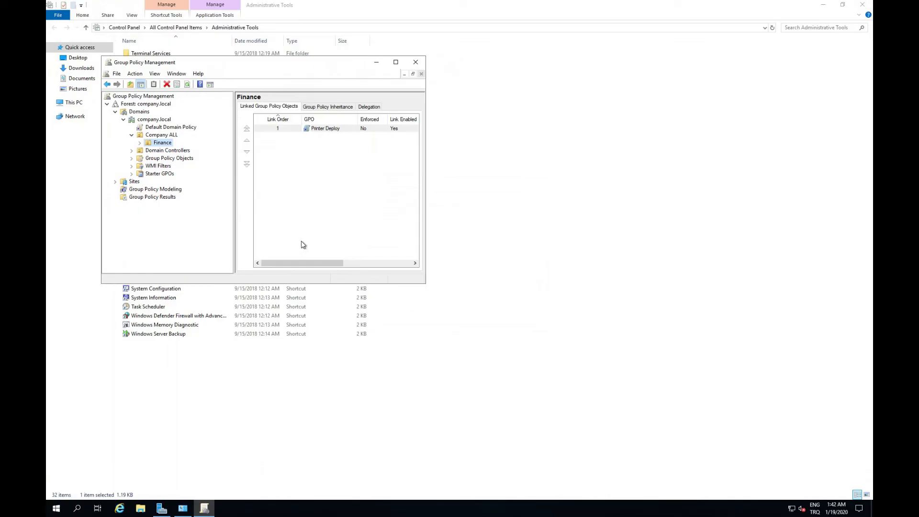
{"action": "left_click", "coordinate": [132, 143]}
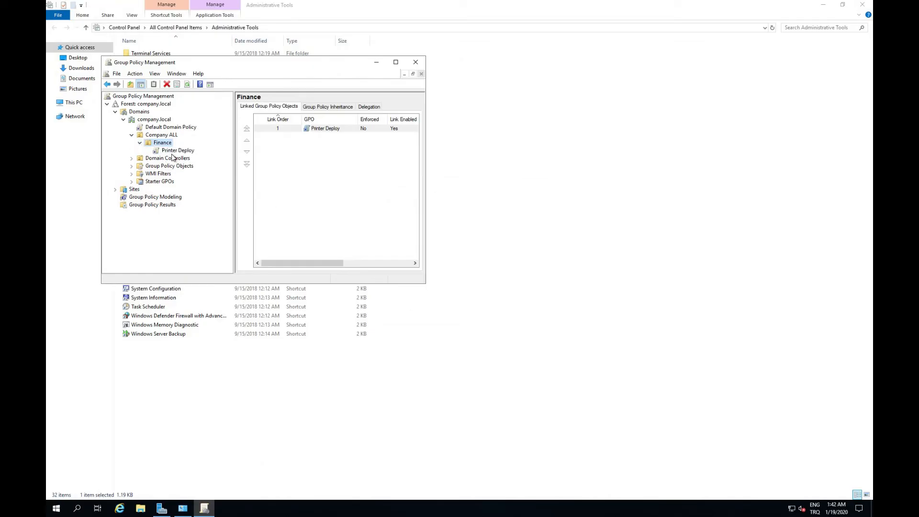
{"action": "left_click", "coordinate": [178, 150]}
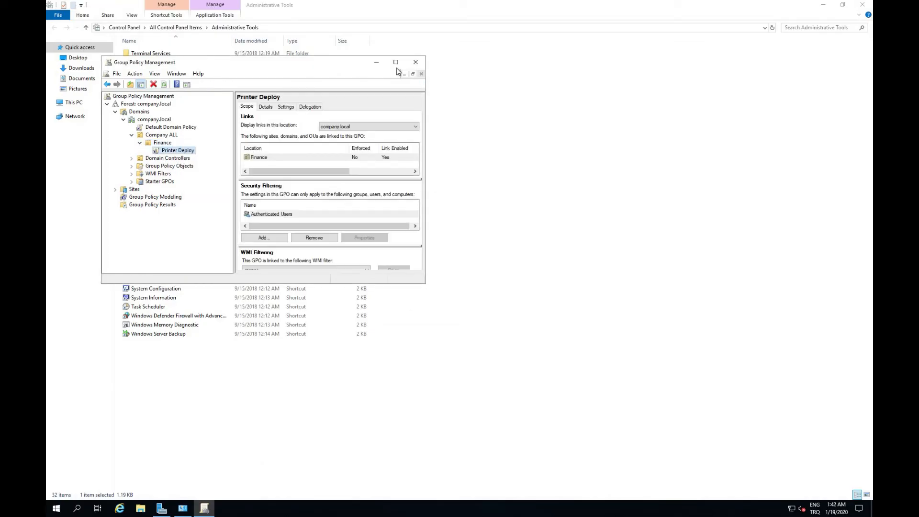
{"action": "left_click", "coordinate": [396, 61]}
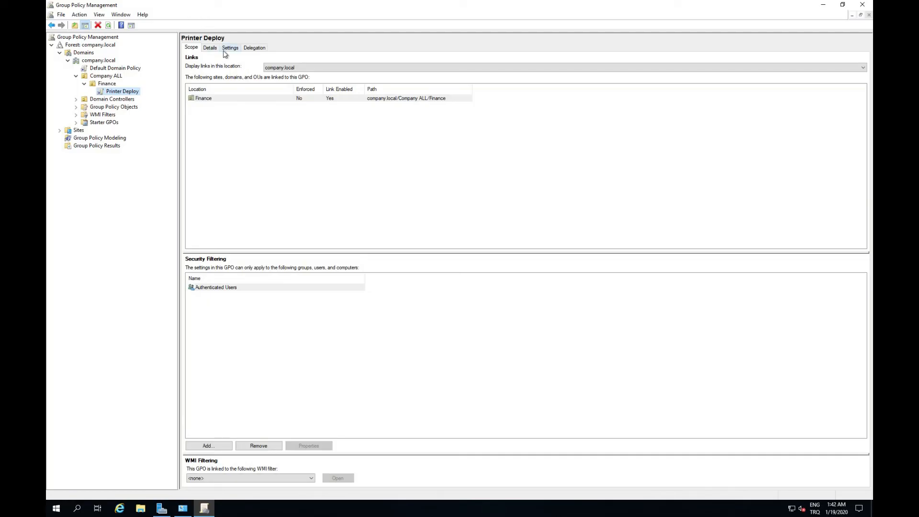
Step: Open Printer Deploy's Settings report and expand all its sections
{"action": "left_click", "coordinate": [230, 48]}
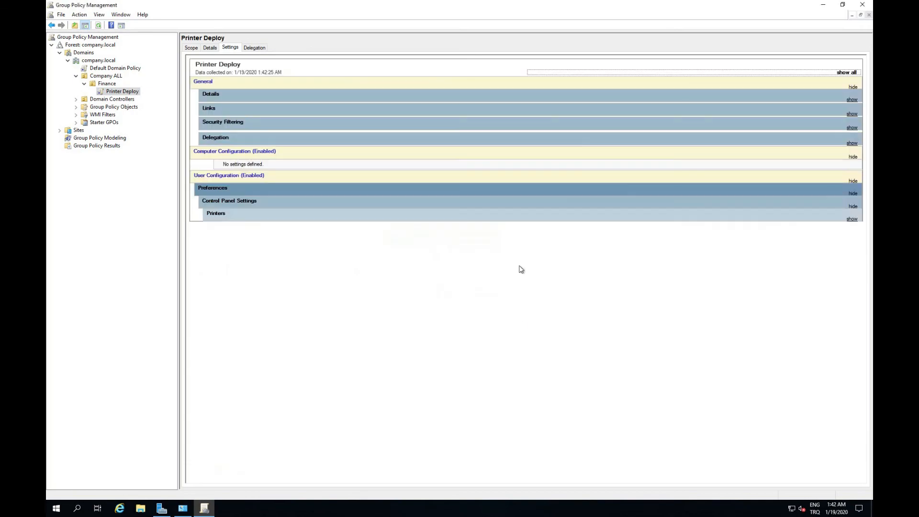
{"action": "left_click", "coordinate": [851, 219]}
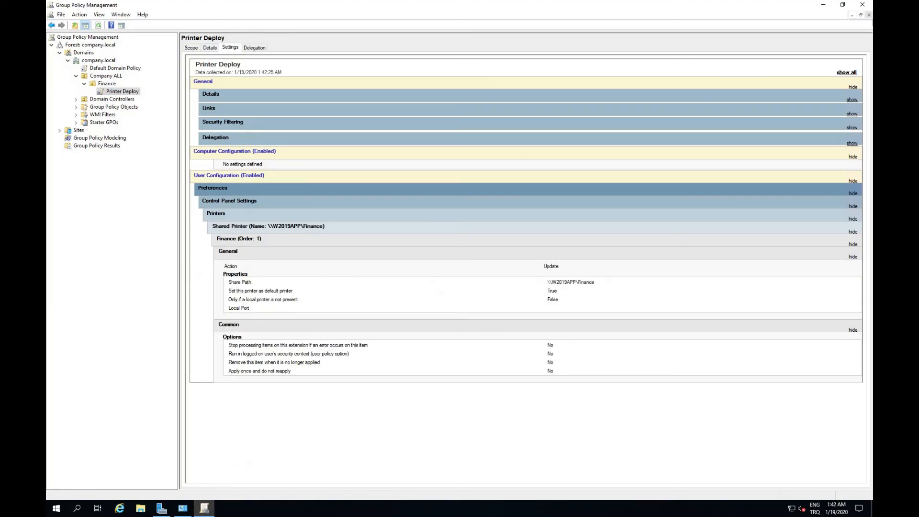
{"action": "mouse_move", "coordinate": [866, 17]}
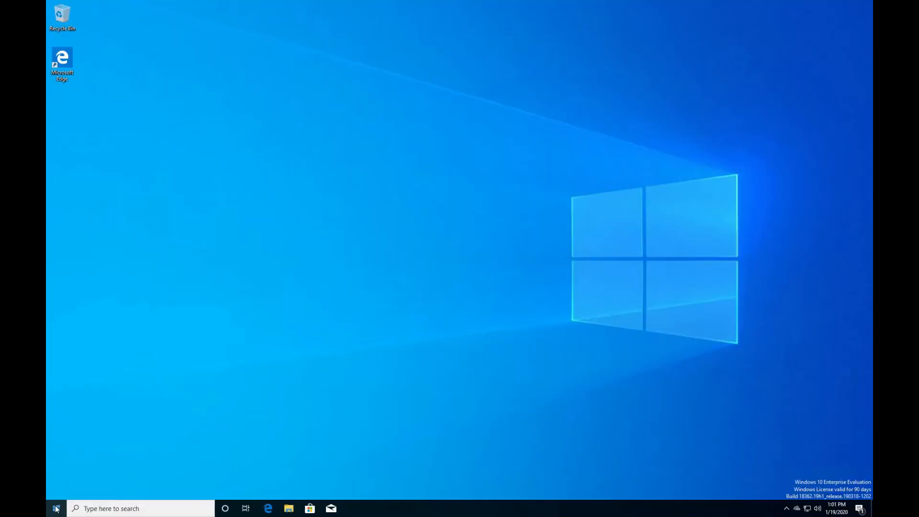
Step: Open Control Panel, search 'print' and open Devices and Printers
{"action": "left_click", "coordinate": [119, 481]}
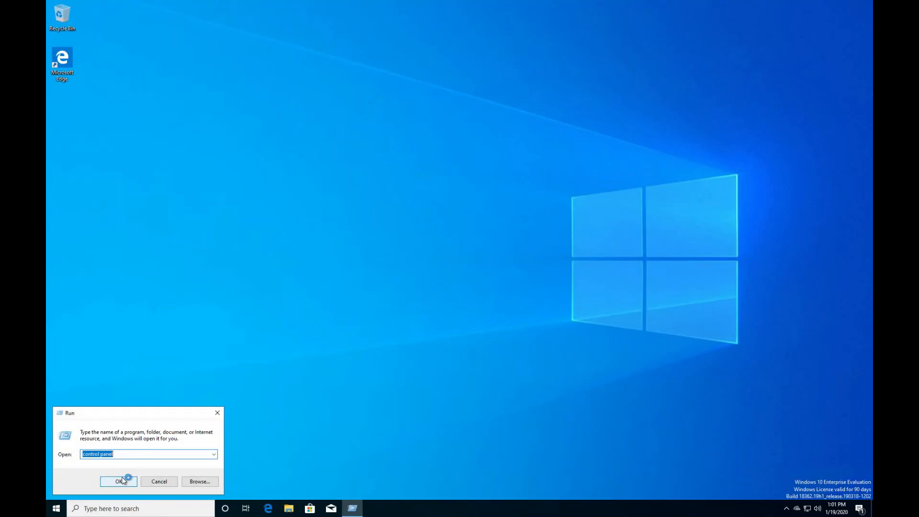
{"action": "left_click", "coordinate": [119, 482]}
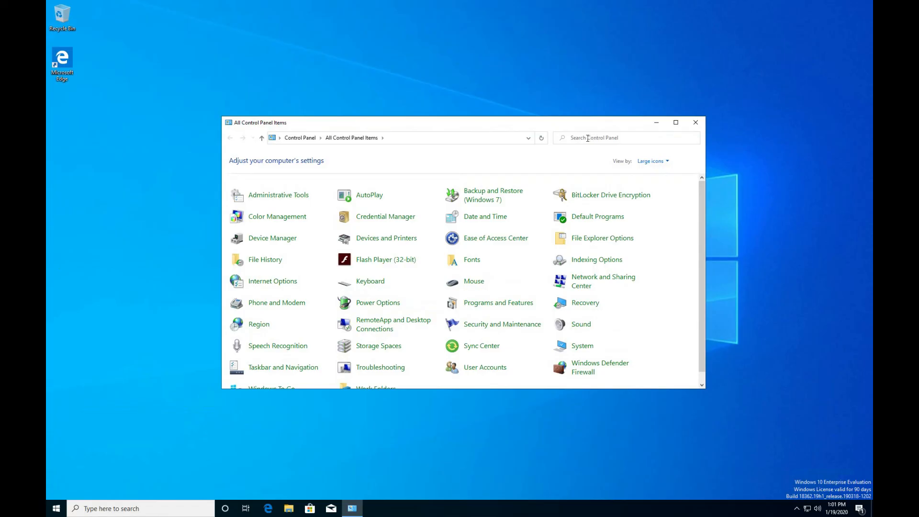
{"action": "left_click", "coordinate": [587, 138]}
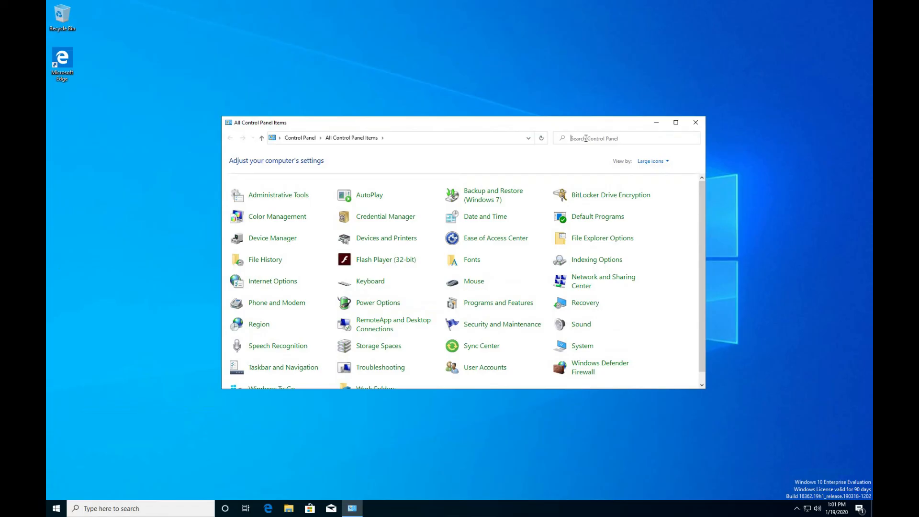
{"action": "type", "text": "print"}
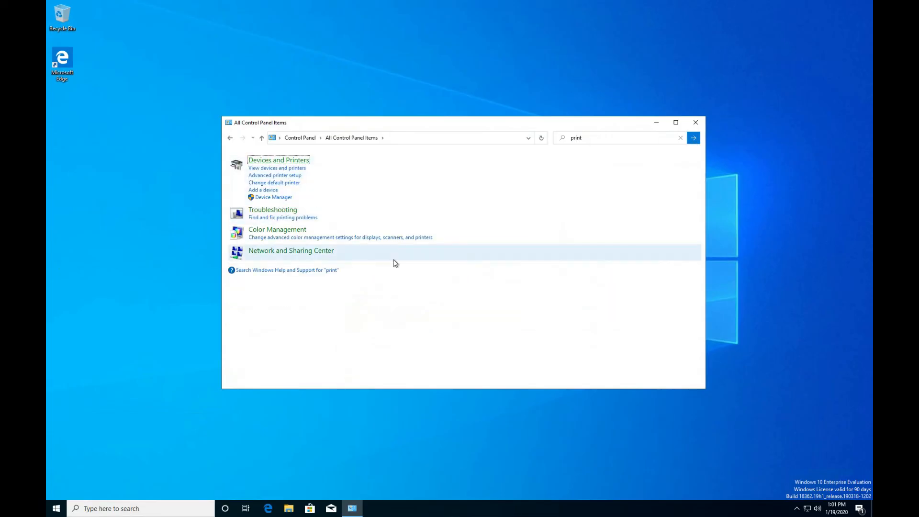
{"action": "left_click", "coordinate": [279, 160]}
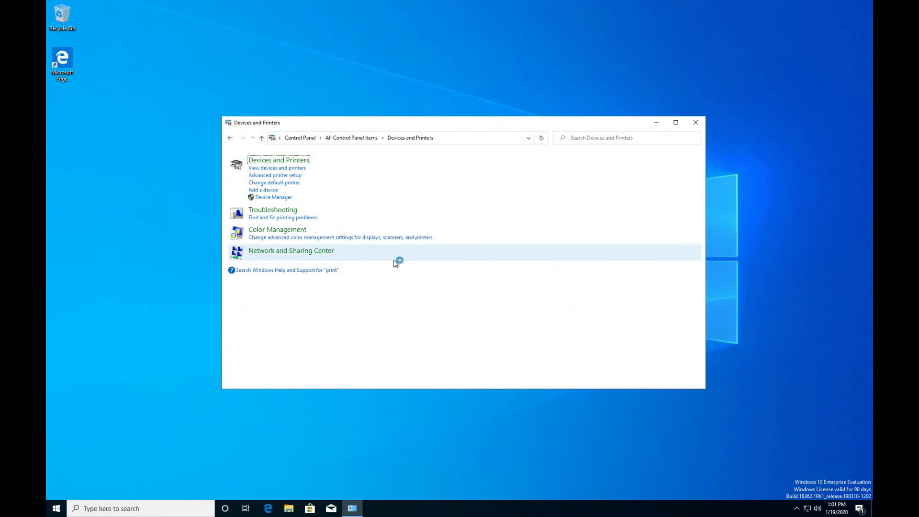
{"action": "left_click", "coordinate": [277, 168]}
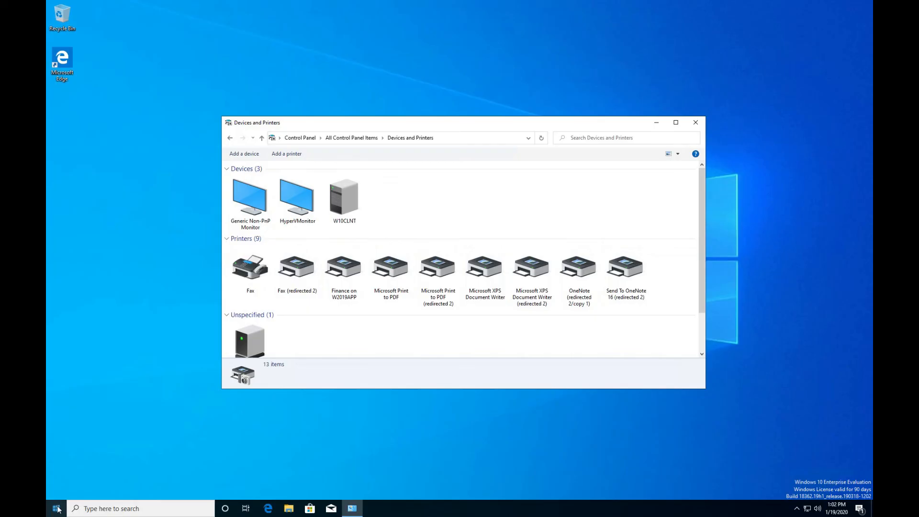
Step: Open Run from the Start context menu and enter 'gpupdate /force /wait:0'
{"action": "right_click", "coordinate": [55, 508]}
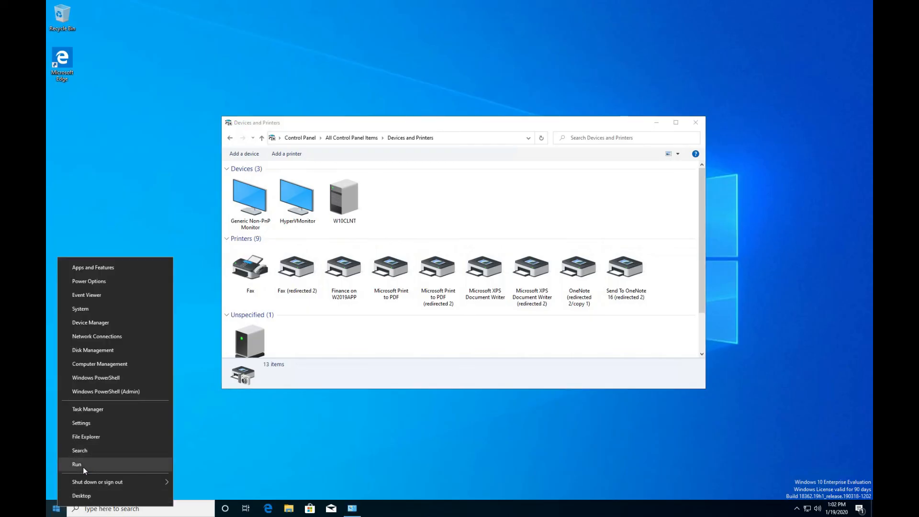
{"action": "left_click", "coordinate": [76, 465]}
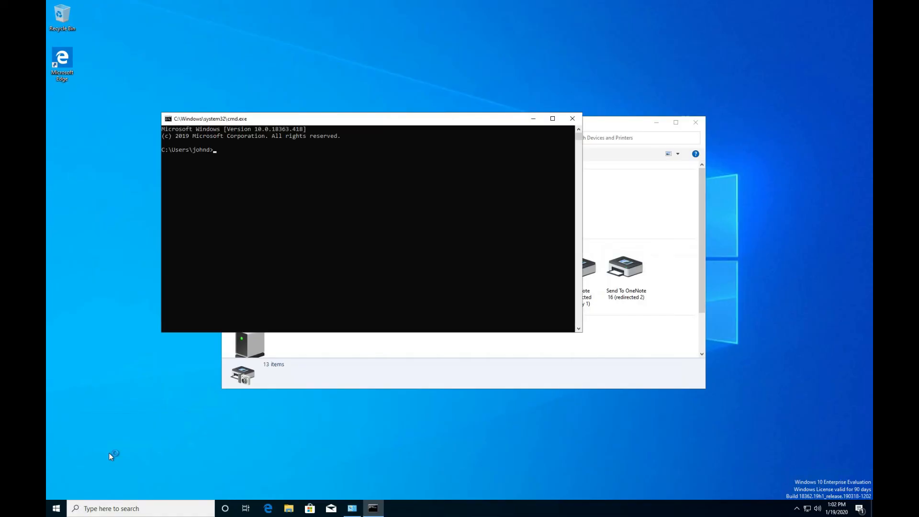
{"action": "type", "text": "gpupd"}
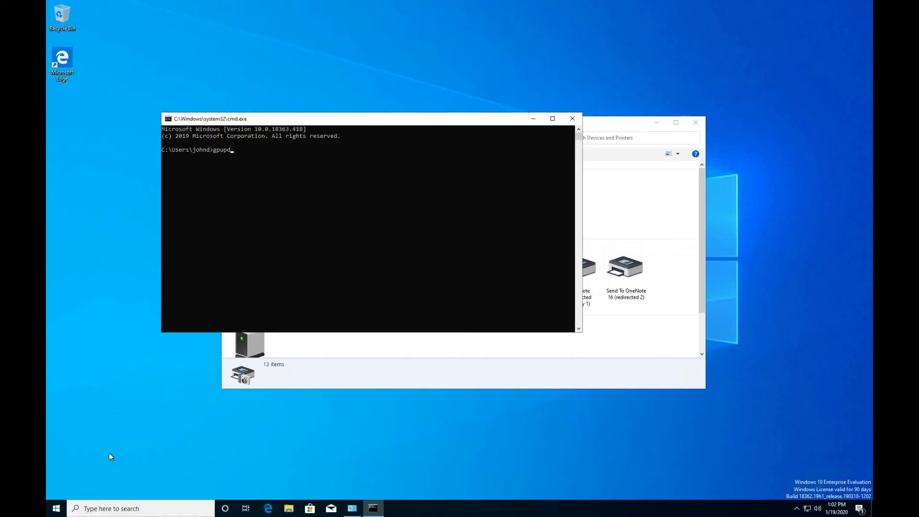
{"action": "type", "text": "ate /f"}
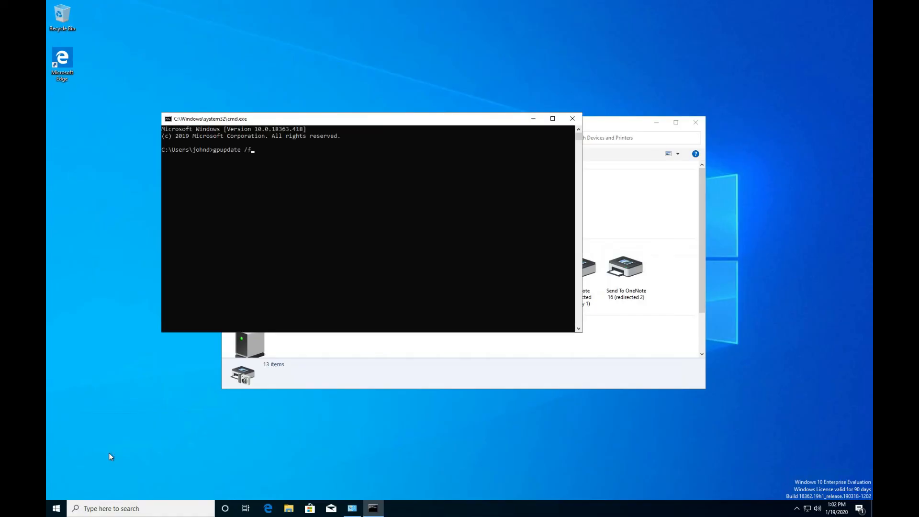
{"action": "type", "text": "orce"}
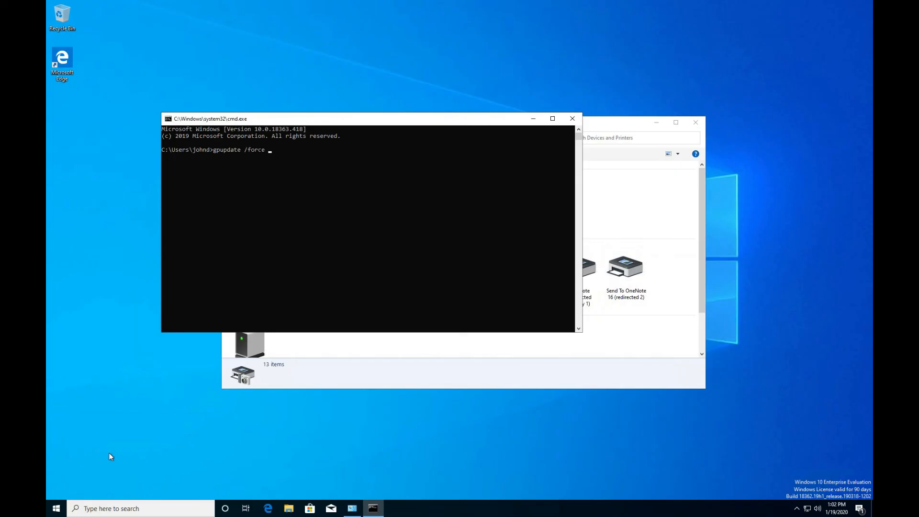
{"action": "type", "text": "/wait:0"}
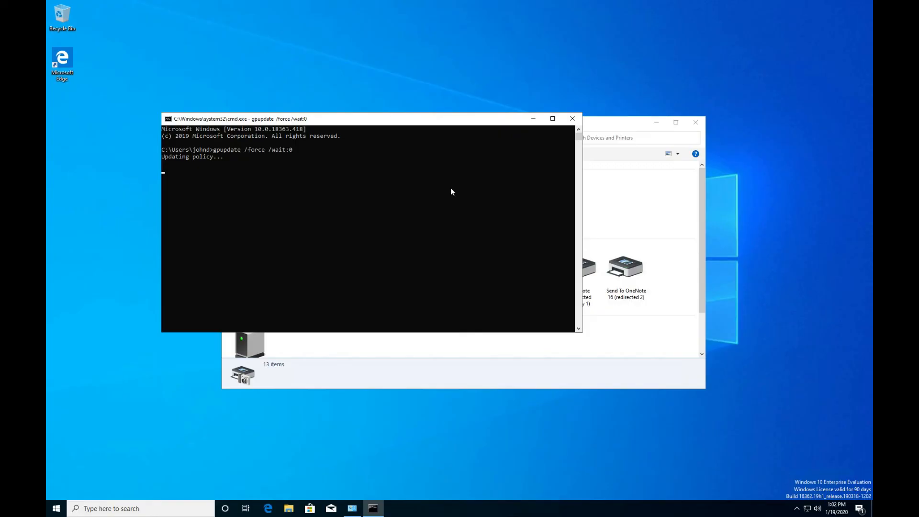
{"action": "mouse_move", "coordinate": [621, 127]}
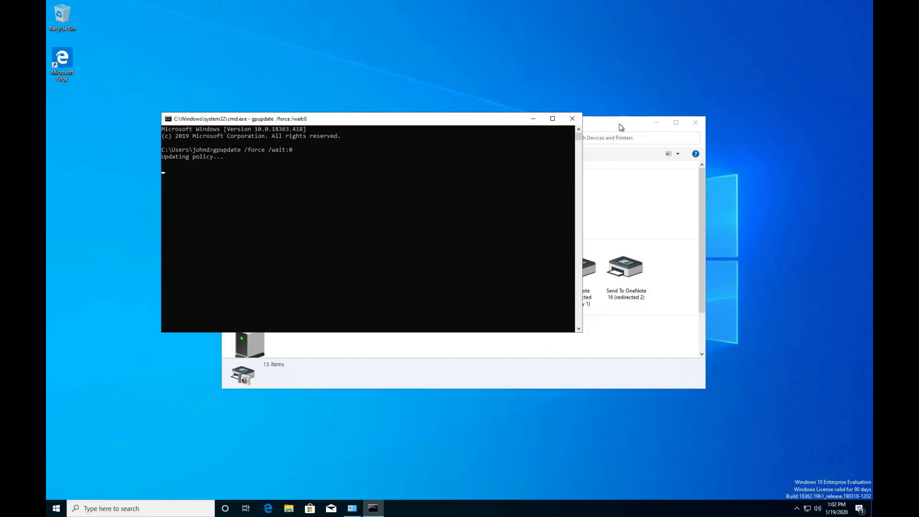